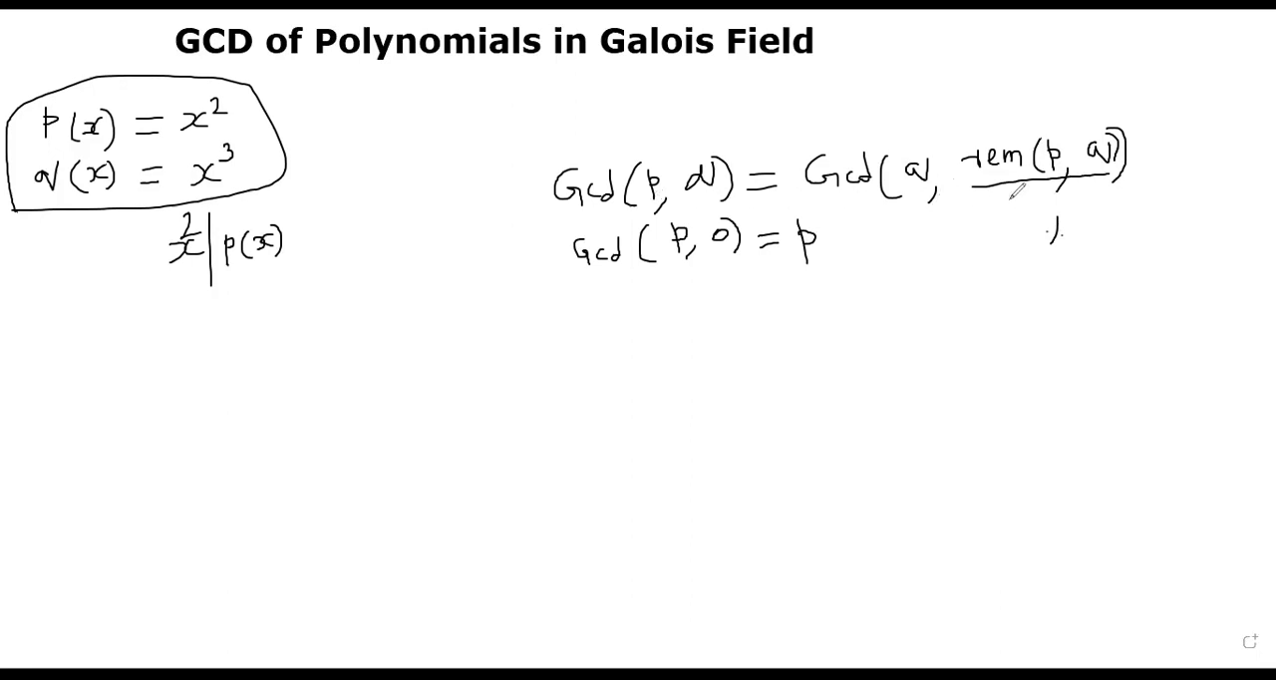
Step: Highlight the GF_2_rem call in GF_2_gcd's loop, then quit vim and start python in Downloads
{"action": "left_click", "coordinate": [1052, 240]}
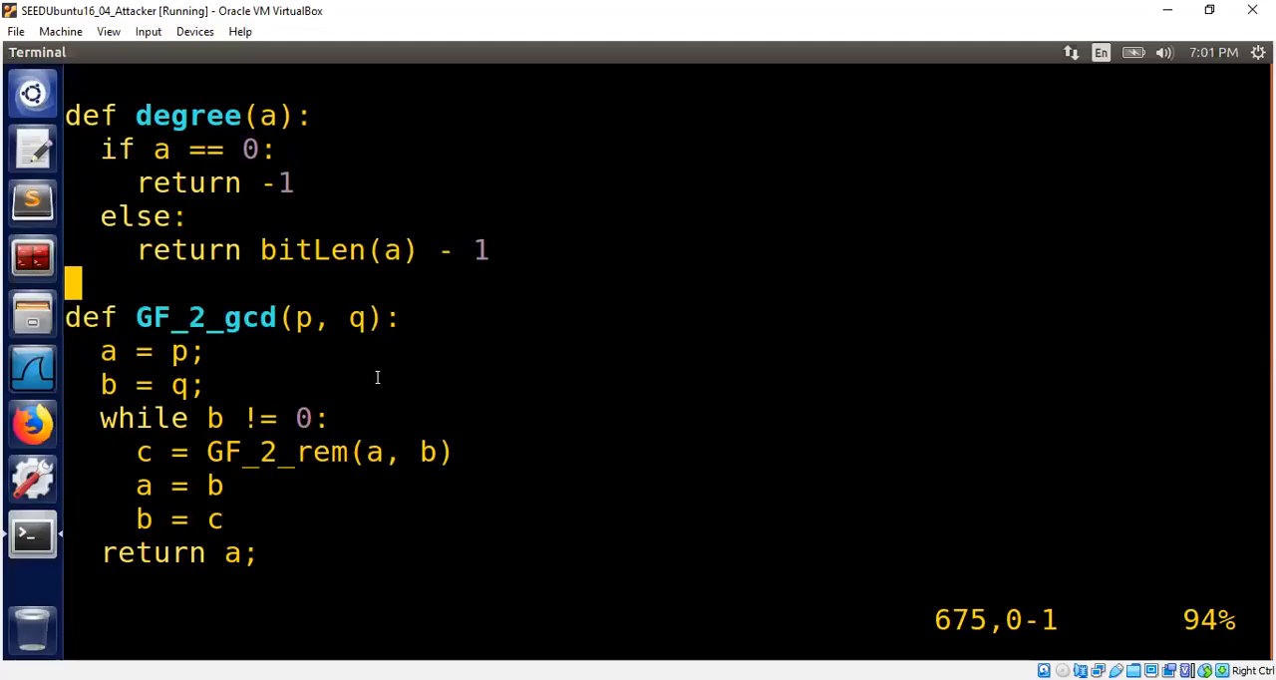
{"action": "mouse_move", "coordinate": [227, 452]}
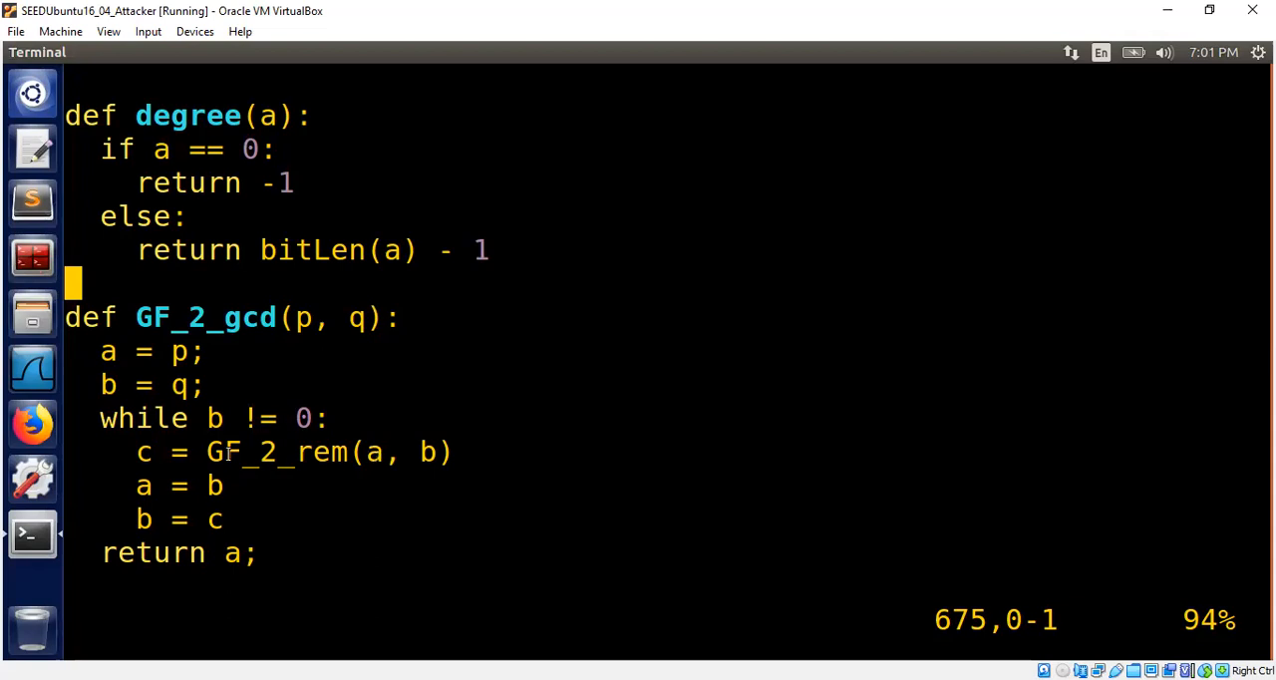
{"action": "double_click", "coordinate": [276, 452]}
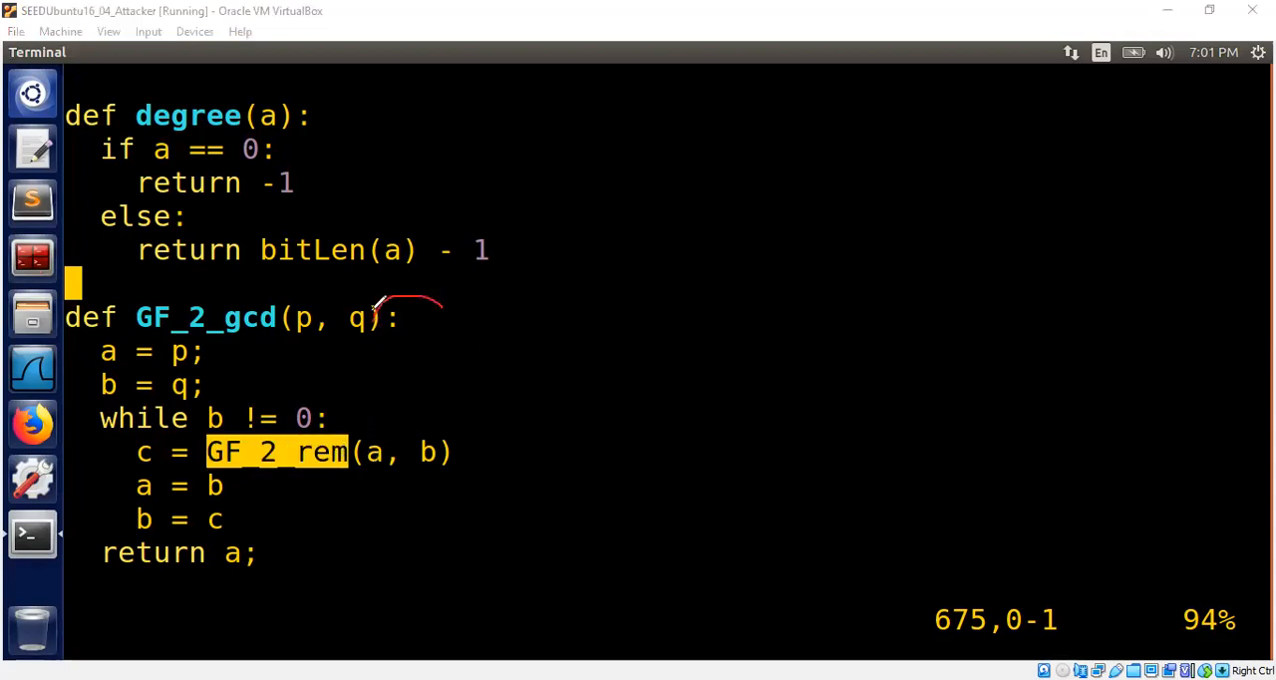
{"action": "mouse_move", "coordinate": [495, 348]}
{"action": "type", "text": "from num_"}
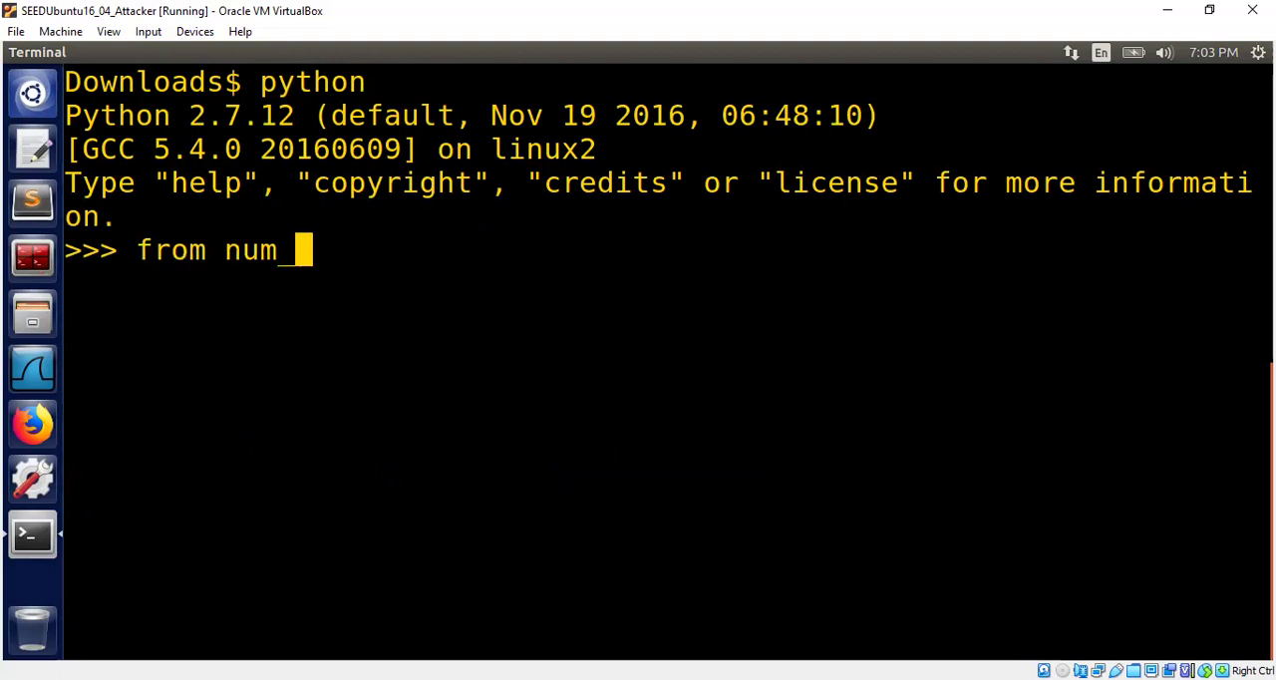
Step: Import num_utils, then set p to bit 3 and q to bit 2
{"action": "key", "text": "Return"}
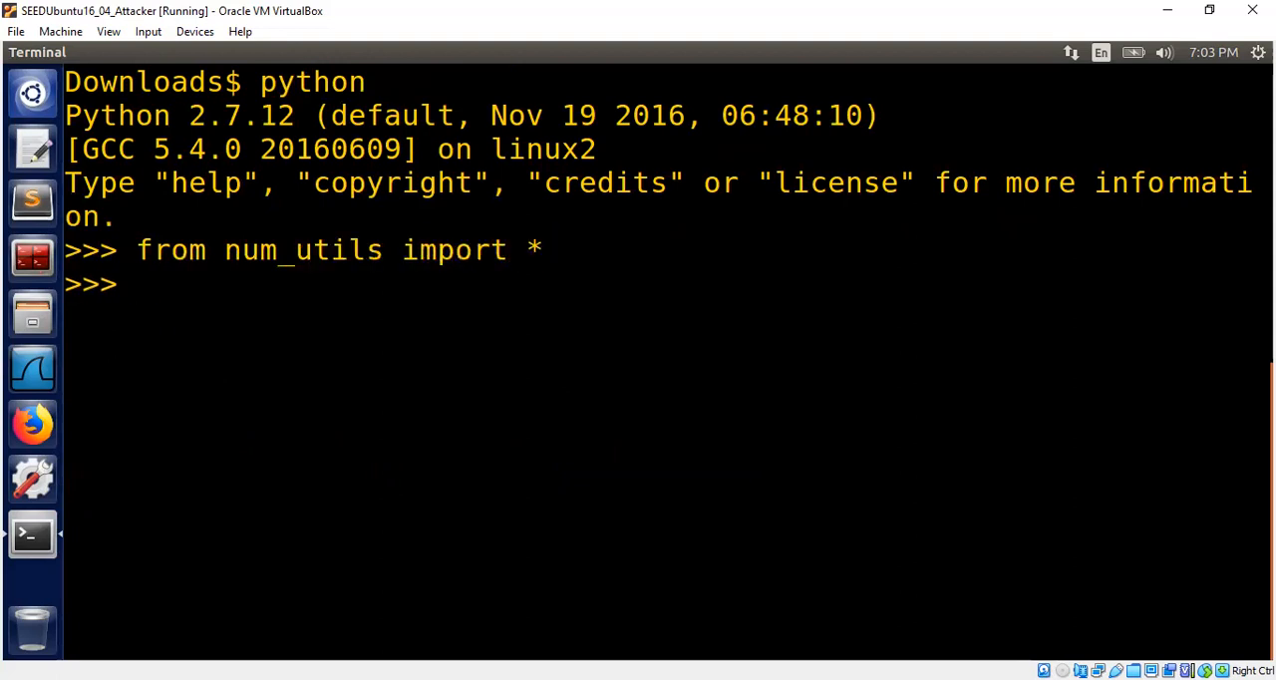
{"action": "type", "text": "p=0"}
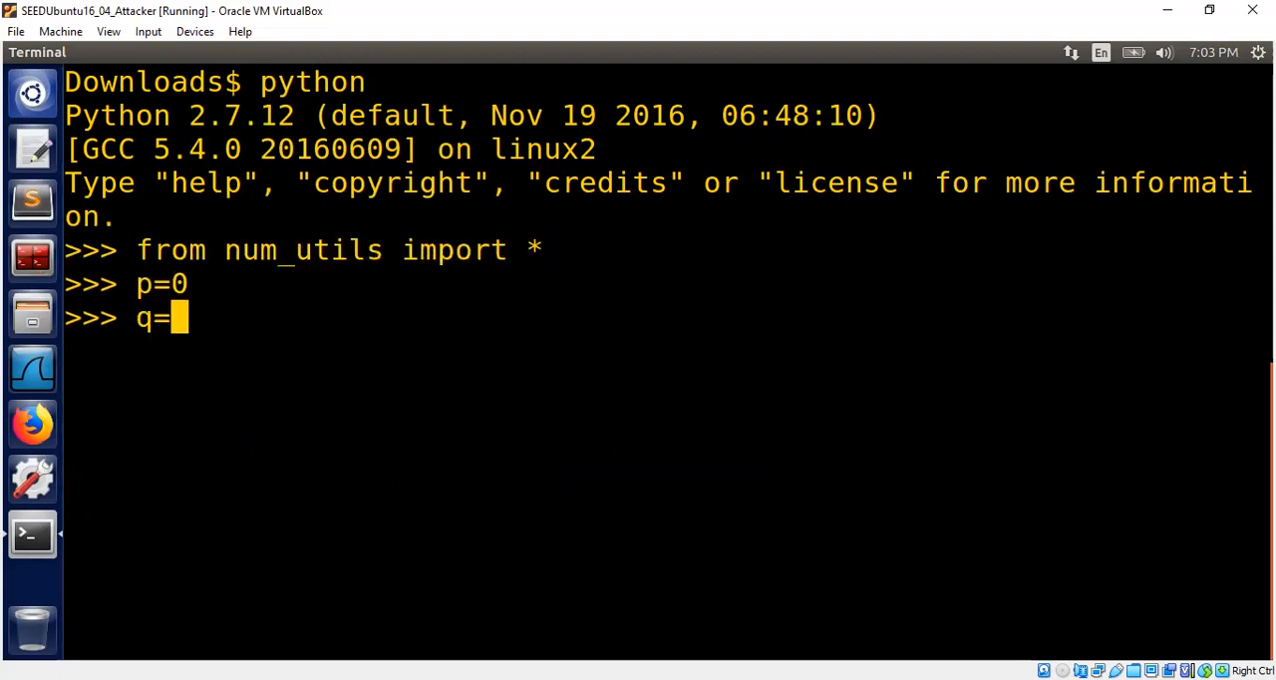
{"action": "type", "text": "0"}
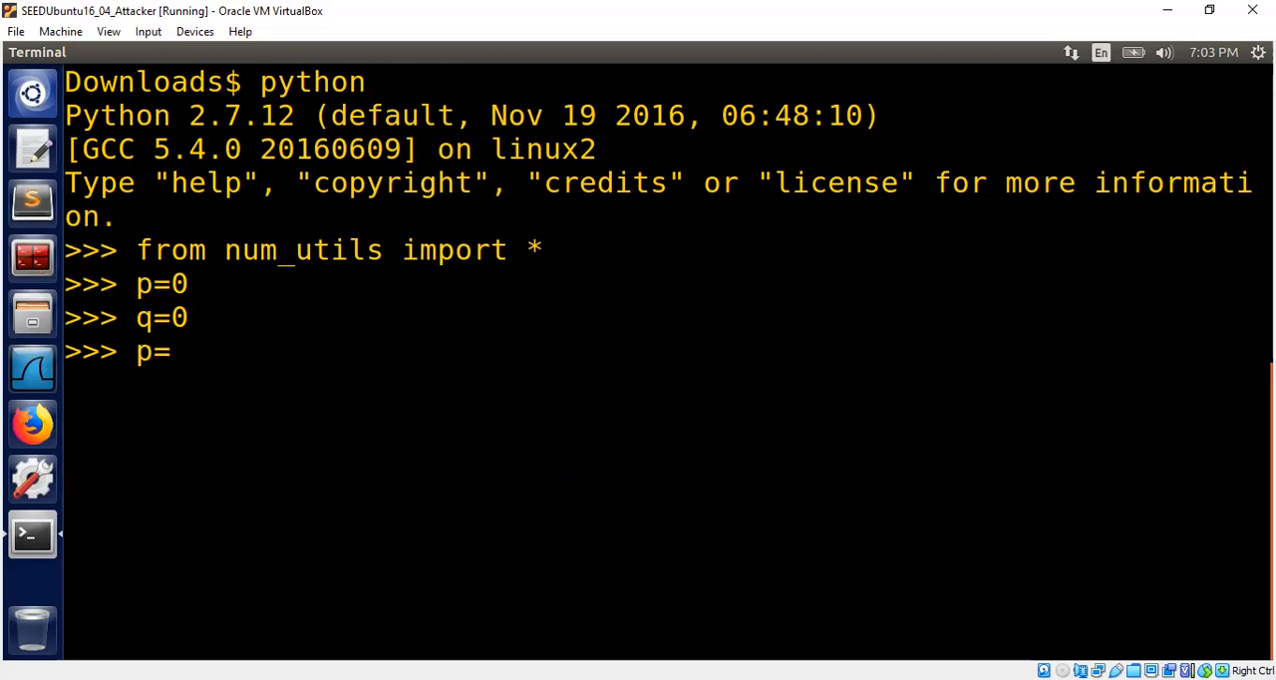
{"action": "type", "text": "setBit(p, 3"}
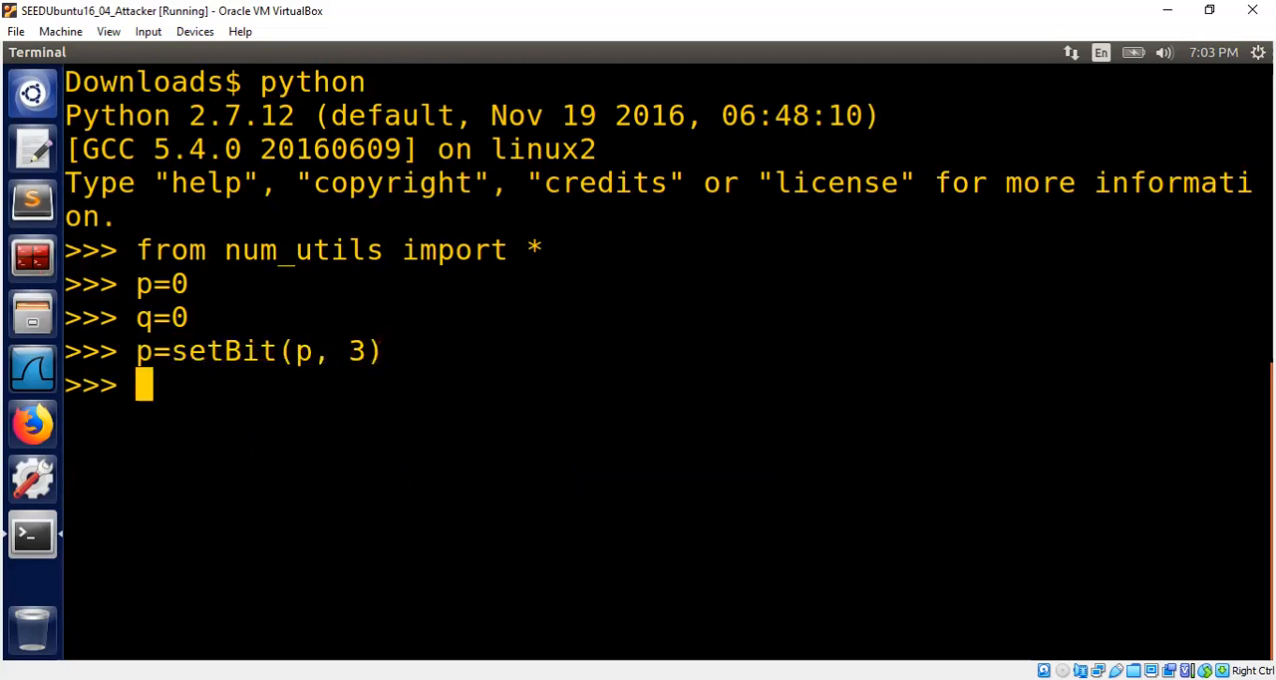
{"action": "type", "text": "p=setBit(q, 3)"}
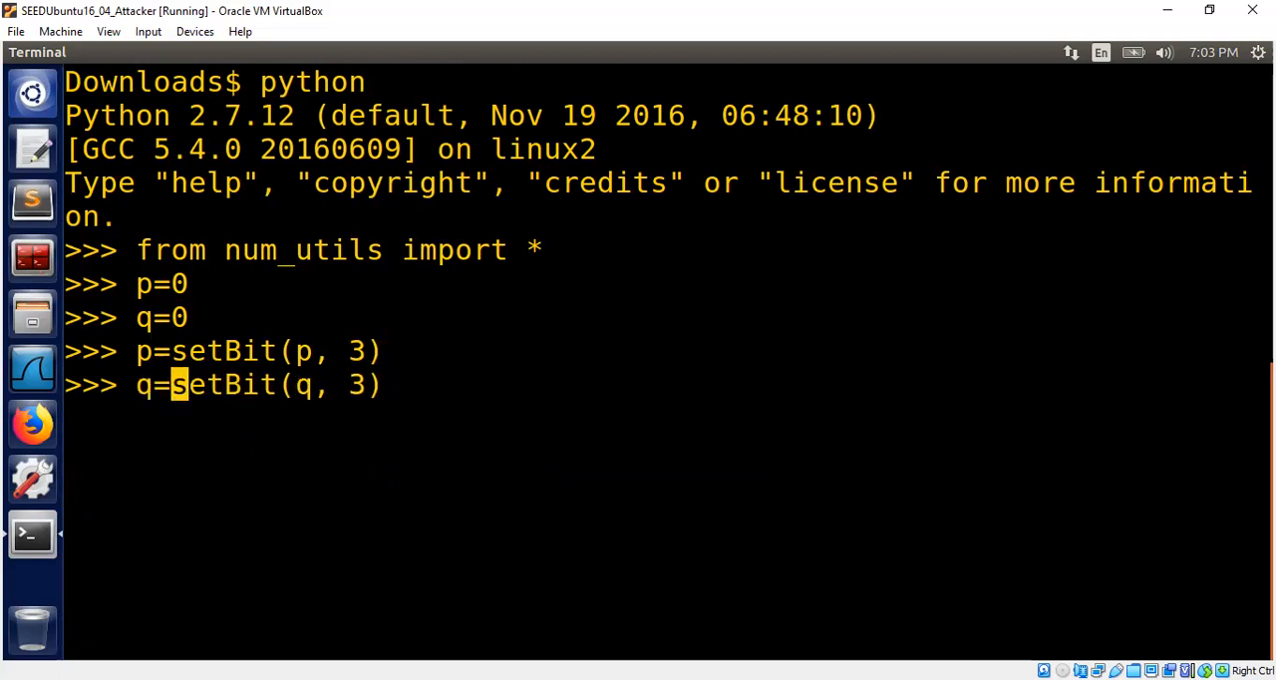
{"action": "type", "text": "2"}
{"action": "key", "text": "Return"}
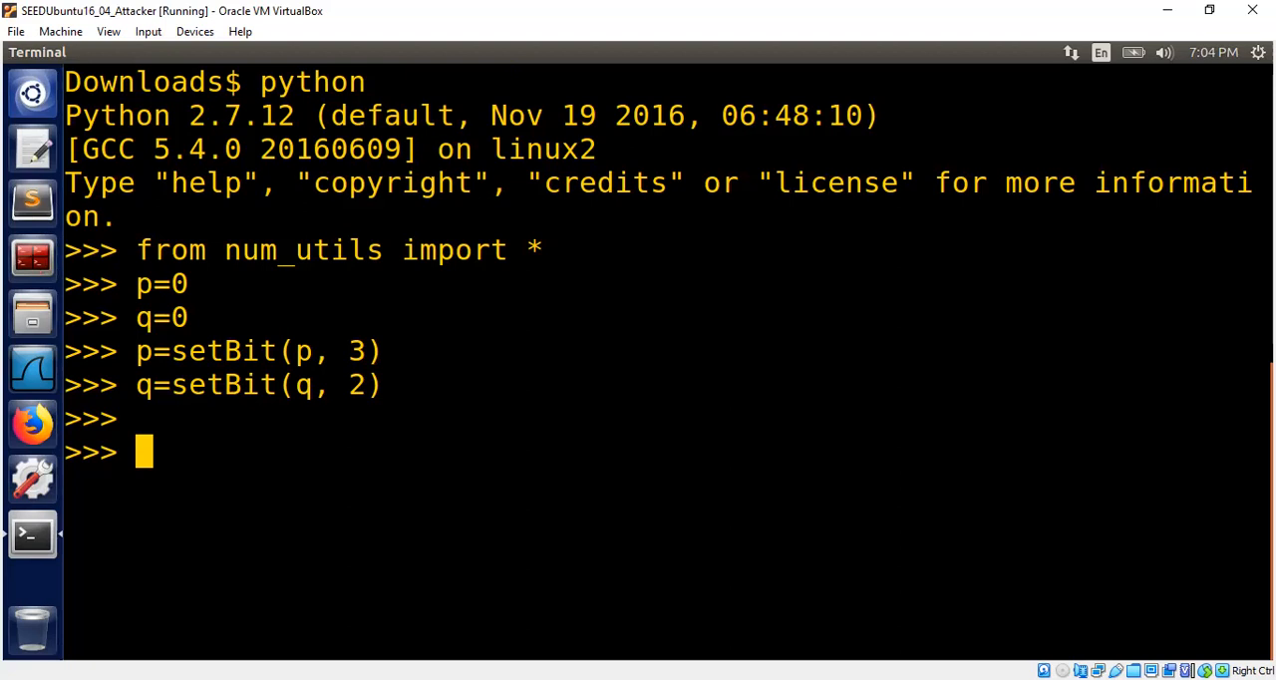
Step: Evaluate GF_2_gcd(p, q), which returns 4
{"action": "type", "text": "GF_2"}
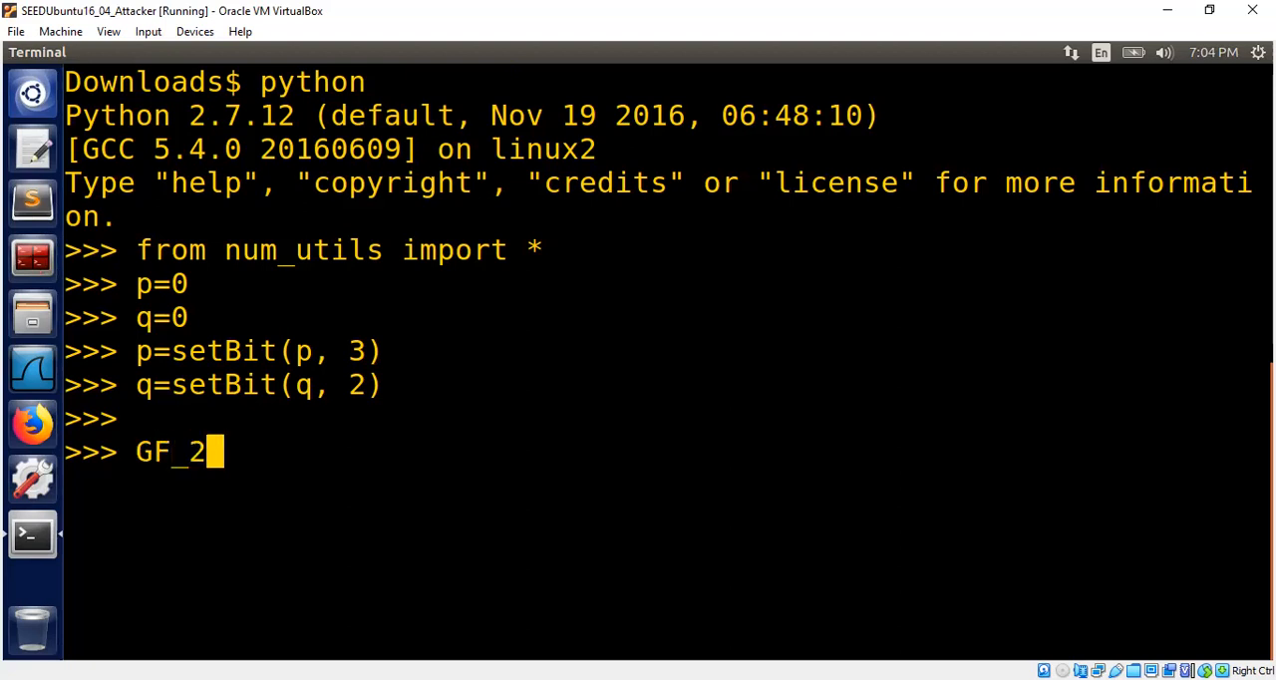
{"action": "type", "text": "_"}
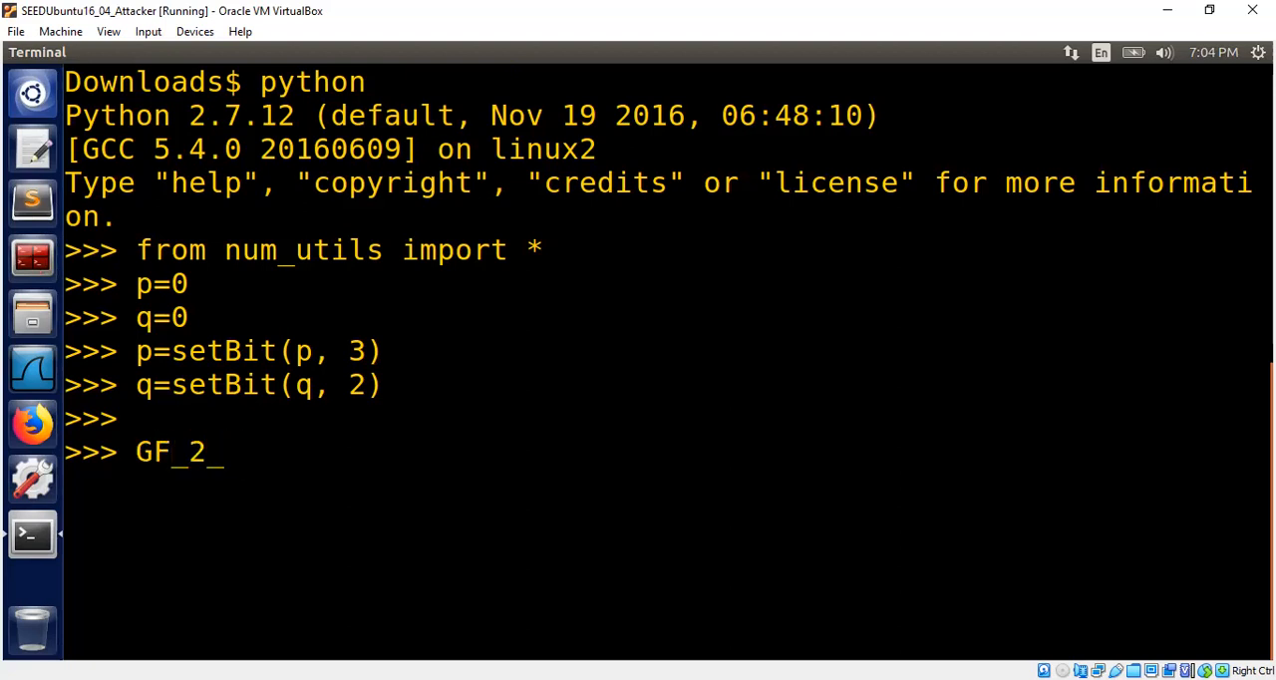
{"action": "type", "text": "gcd(p"}
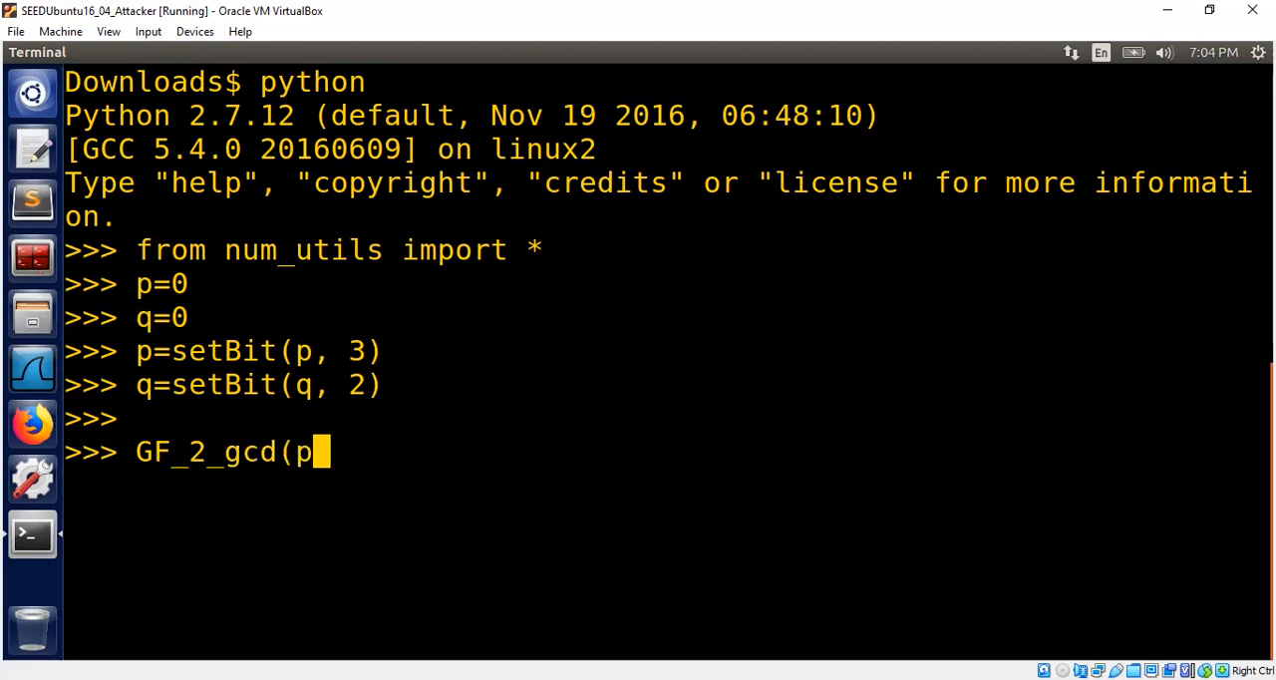
{"action": "key", "text": "Return"}
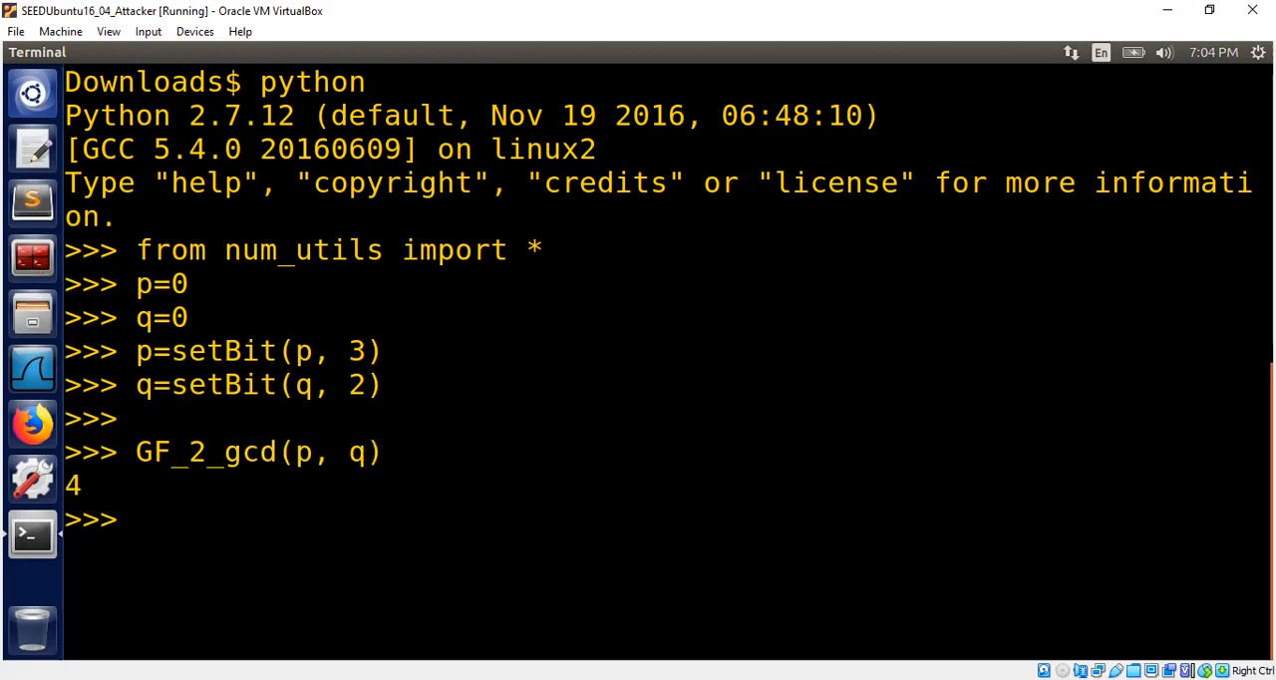
{"action": "type", "text": "bin(4"}
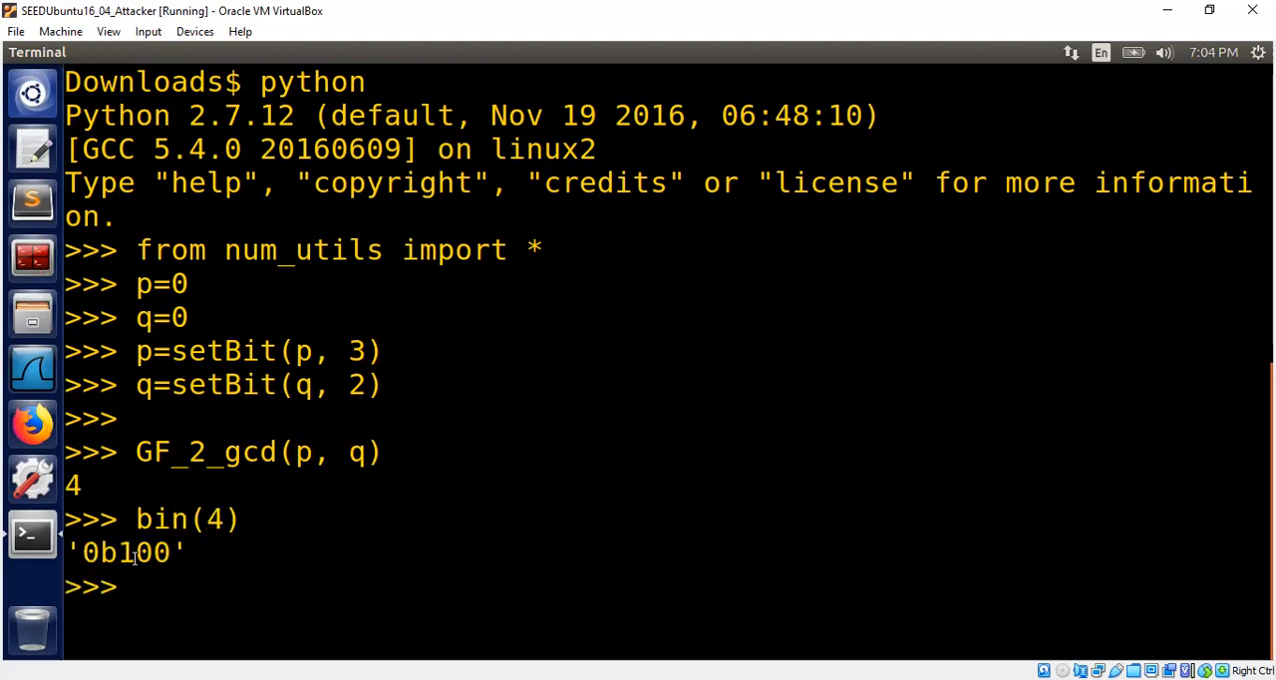
Step: Display bin(4) in the REPL, giving '0b100'
{"action": "double_click", "coordinate": [145, 553]}
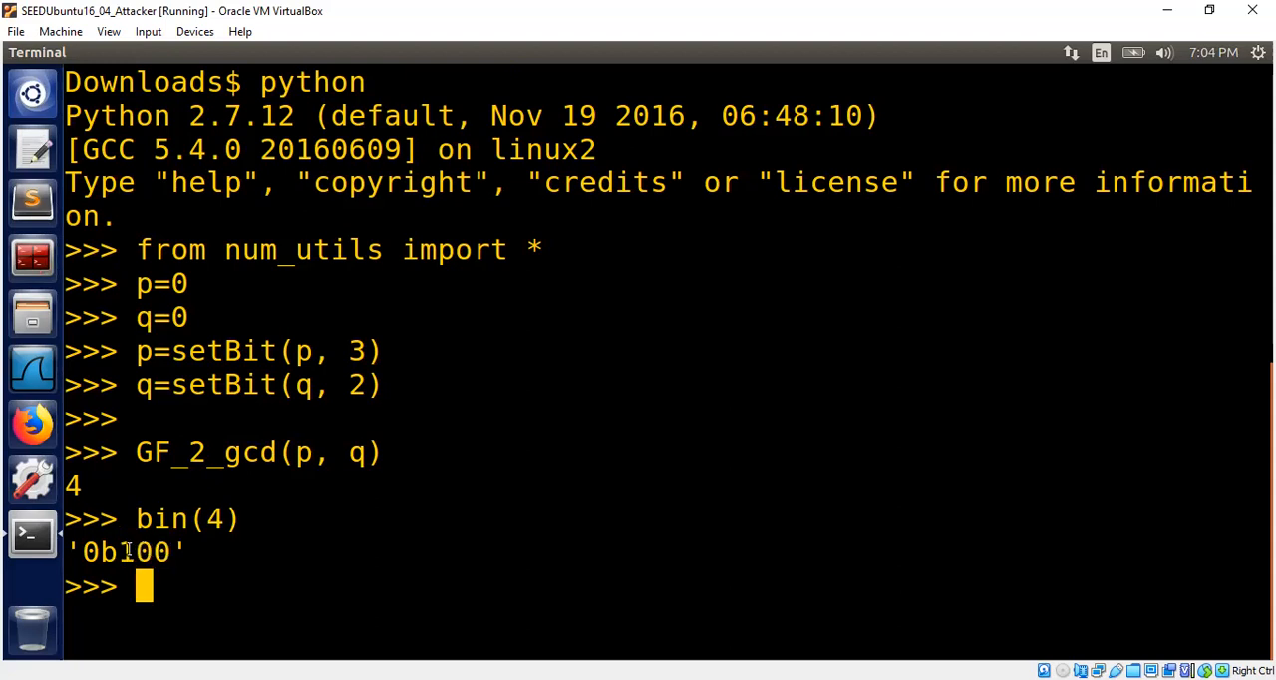
{"action": "mouse_move", "coordinate": [811, 598]}
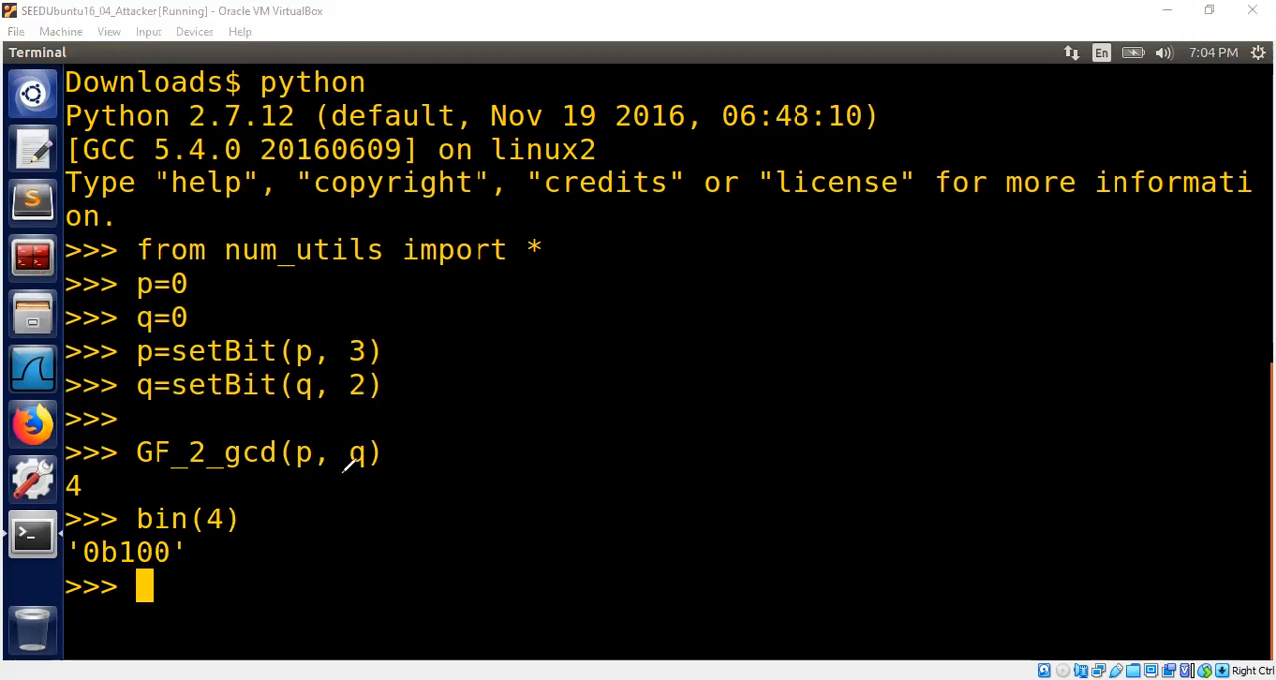
{"action": "mouse_move", "coordinate": [537, 439]}
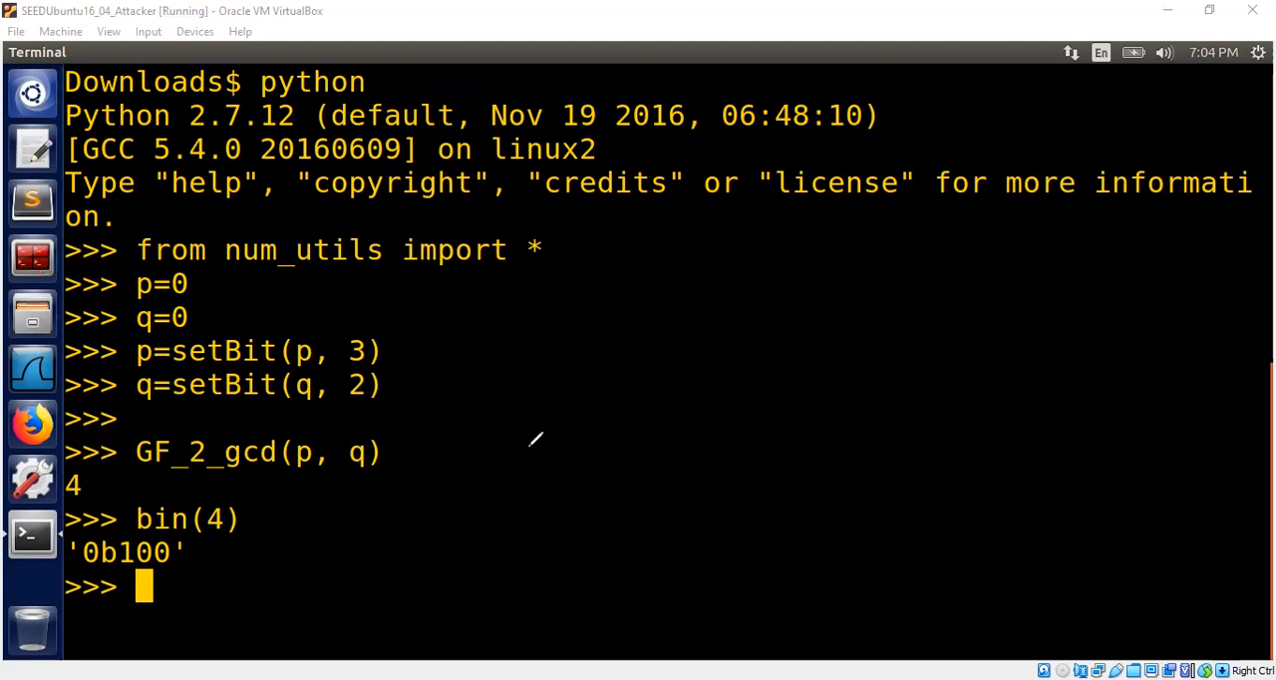
{"action": "mouse_move", "coordinate": [846, 550]}
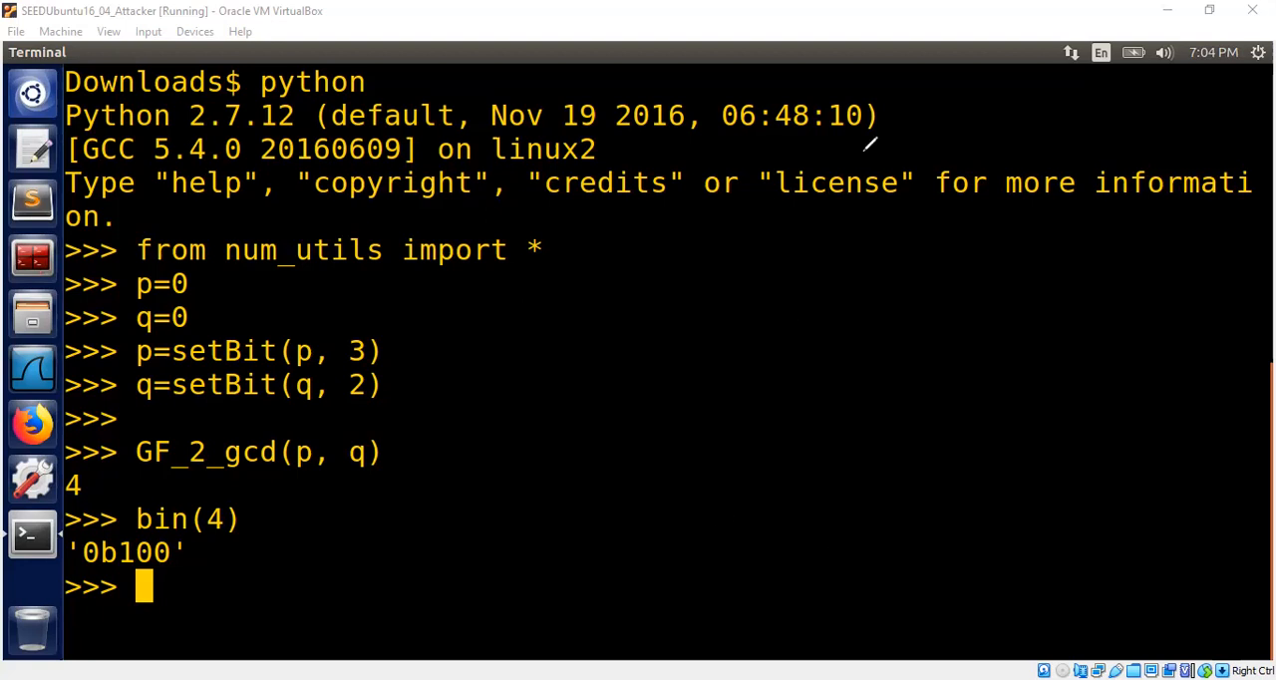
{"action": "mouse_move", "coordinate": [855, 565]}
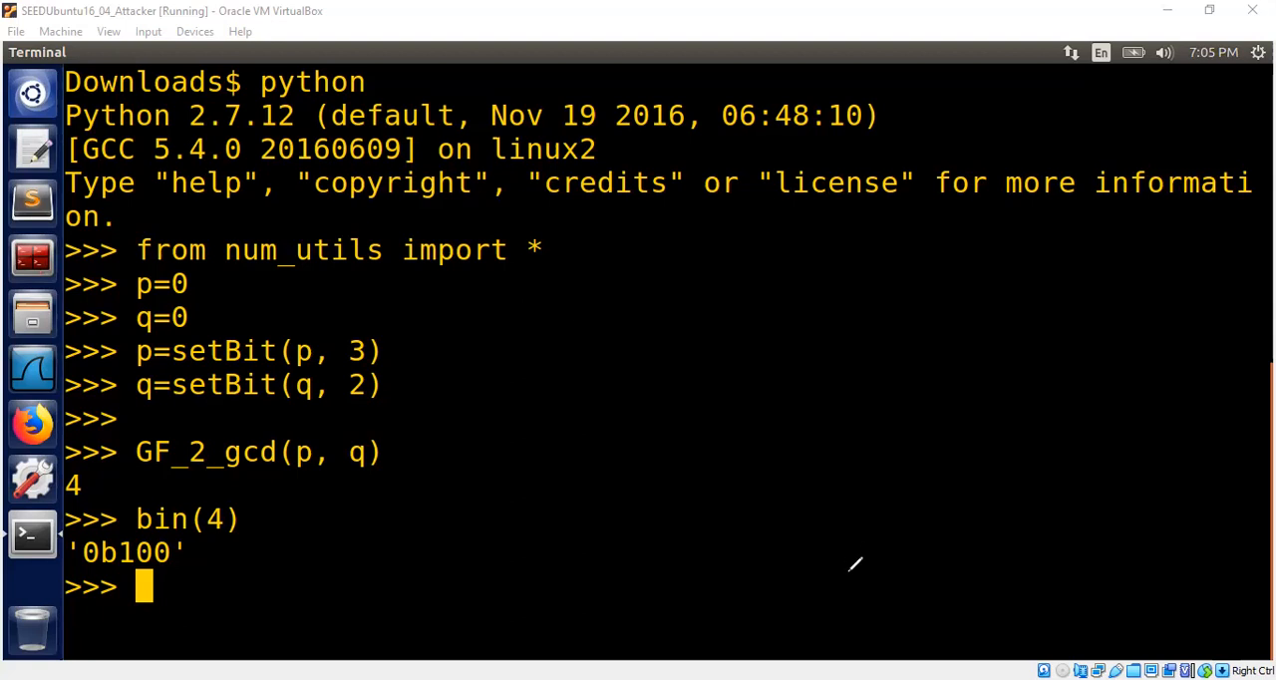
{"action": "mouse_move", "coordinate": [888, 540]}
{"action": "type", "text": "p="}
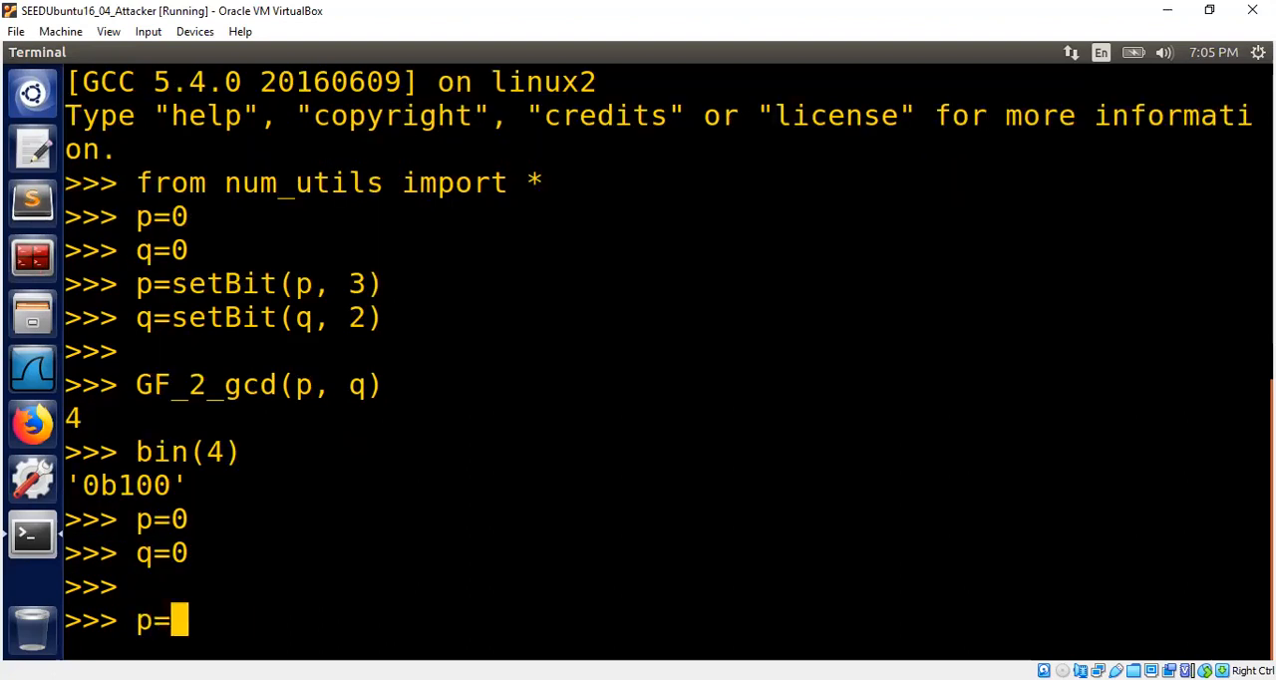
Step: Set p from bits 2,0 and q from bits 1,0, then run GF_2_gcd(p, q) returning 3
{"action": "type", "text": "setBit(p, 2"}
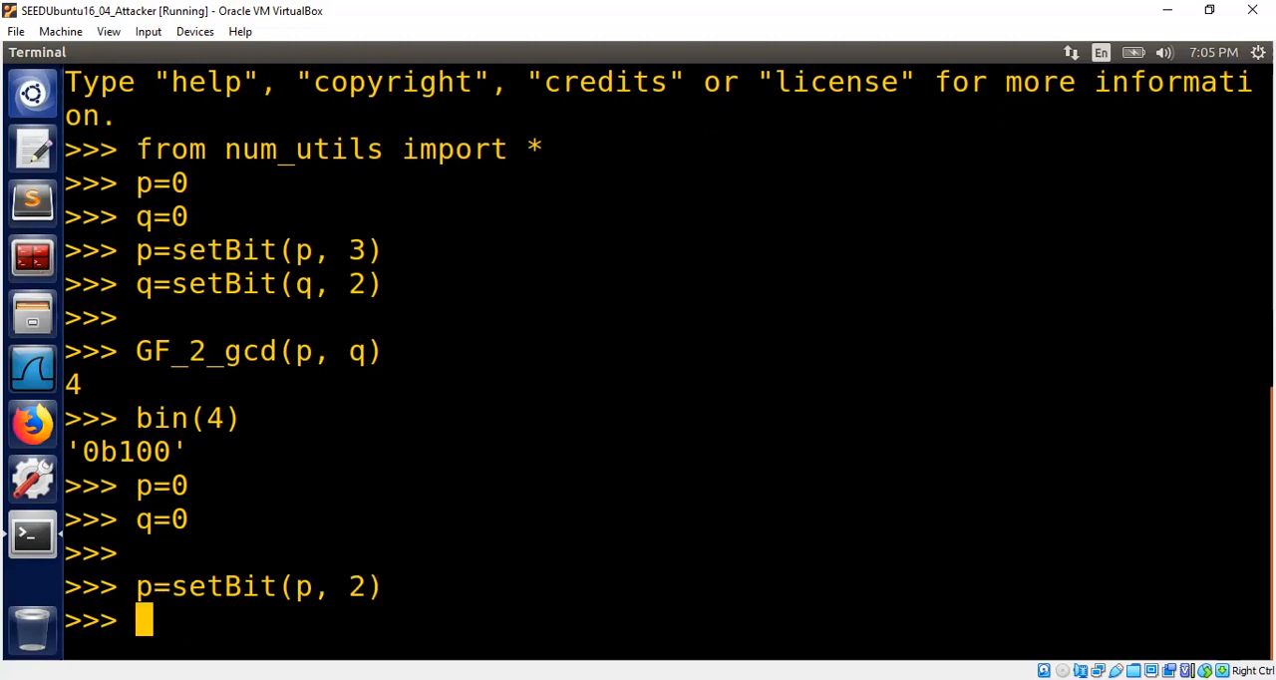
{"action": "type", "text": "p=setBit(p, )"}
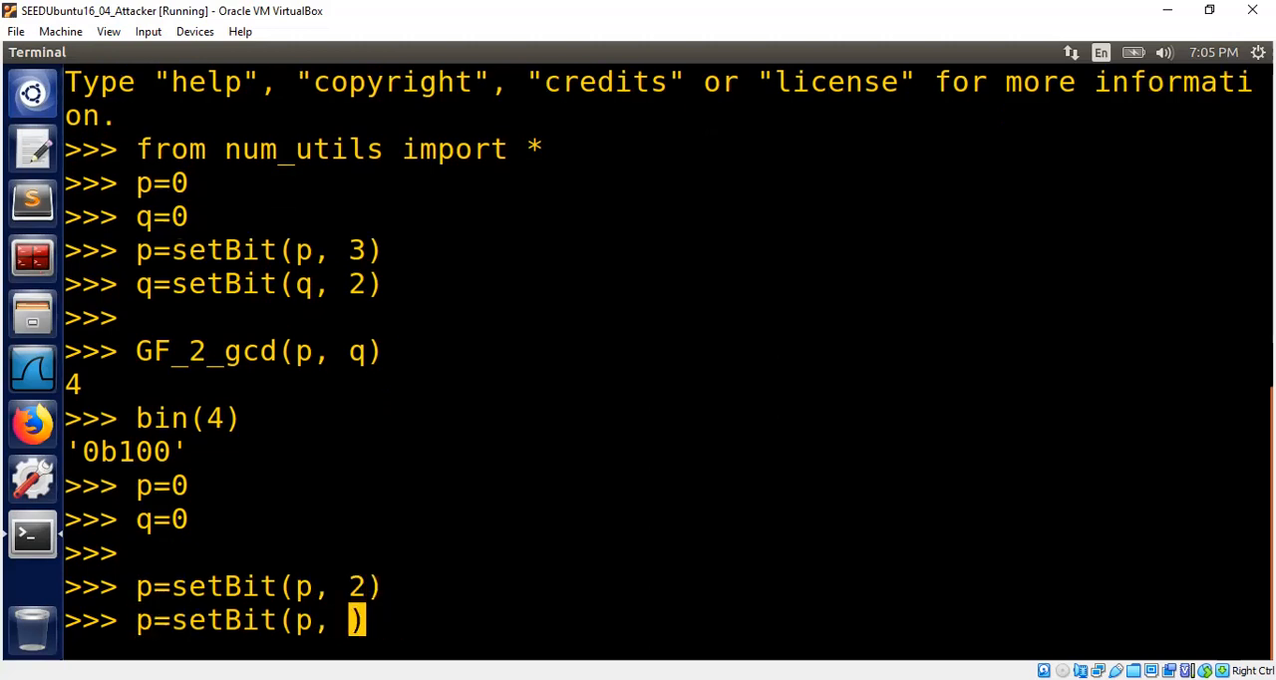
{"action": "key", "text": "Return"}
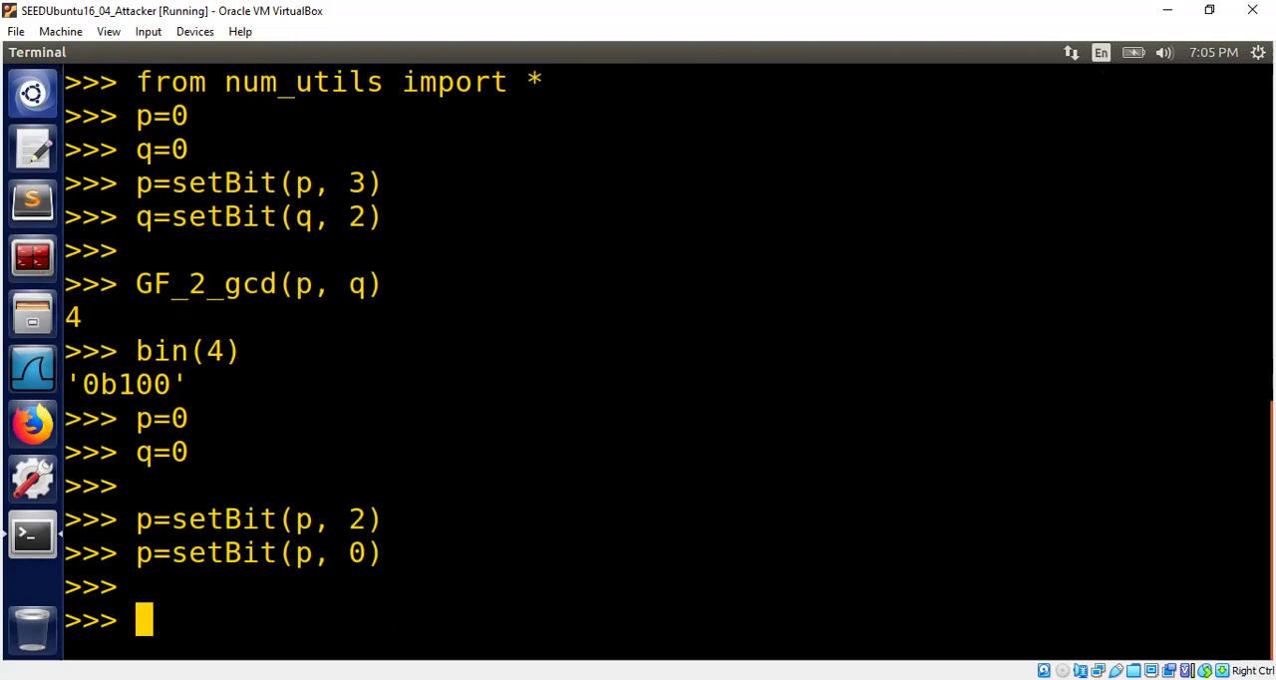
{"action": "type", "text": "q=setBit("}
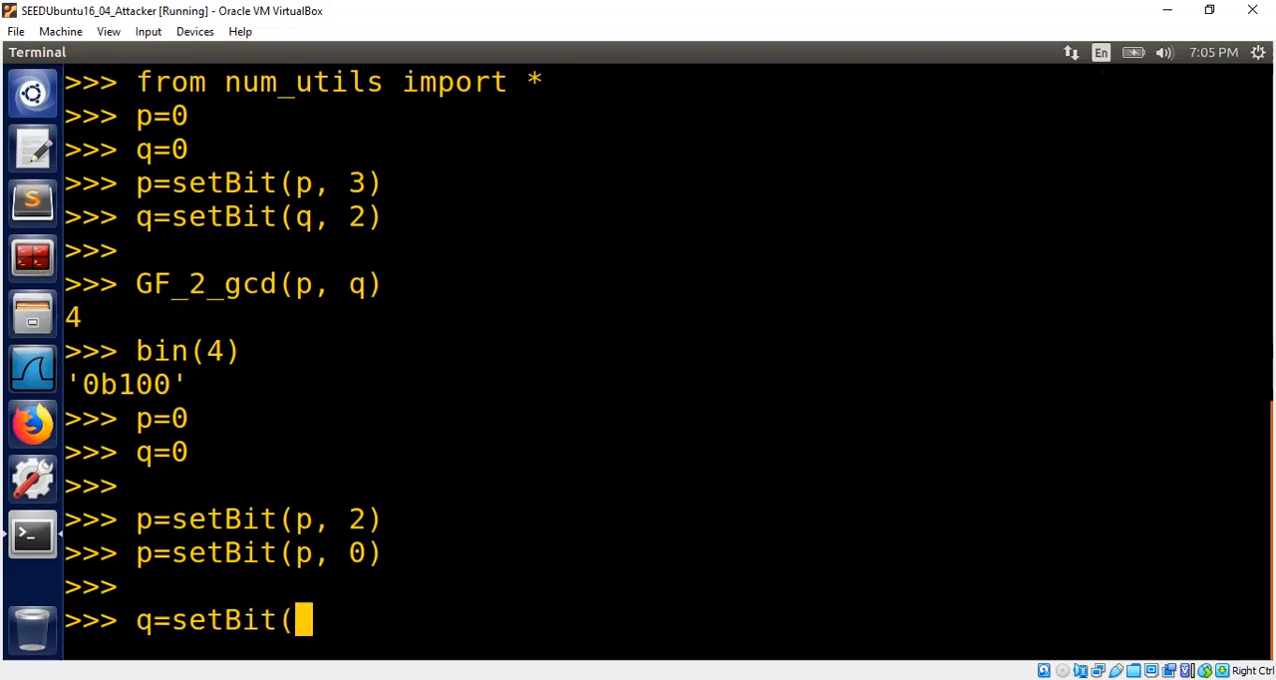
{"action": "type", "text": "q, 1"}
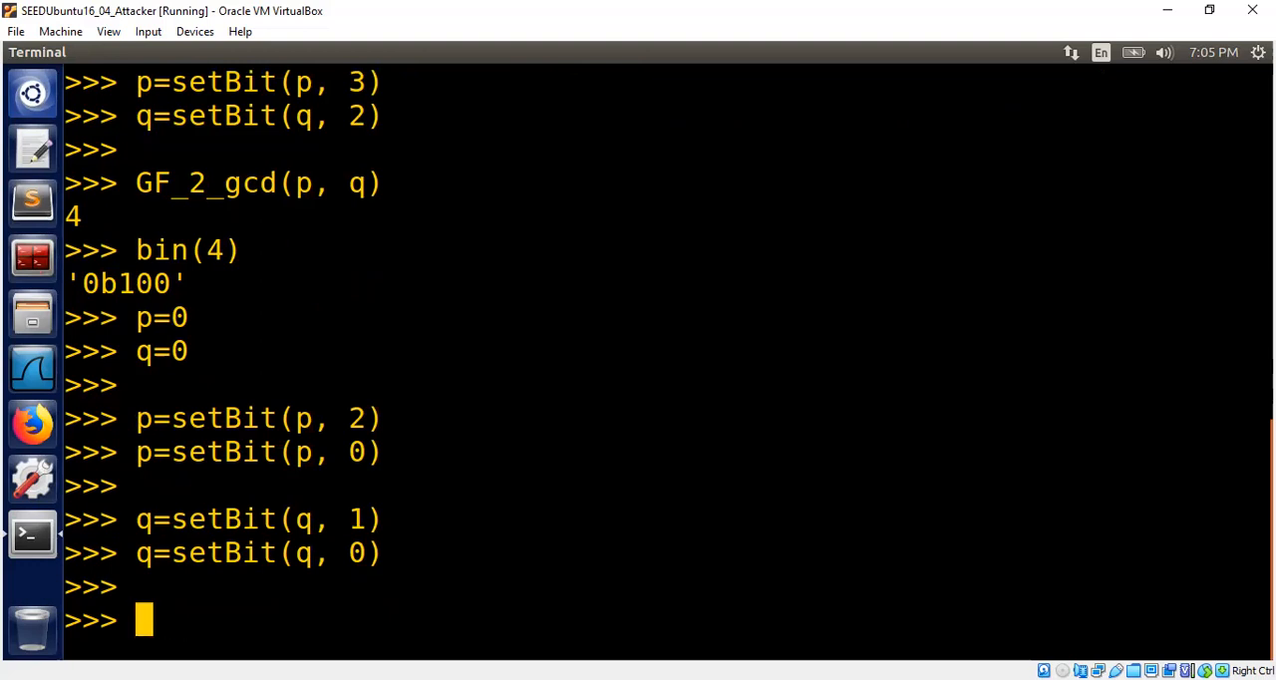
{"action": "type", "text": "GF_2_gcd(p, q"}
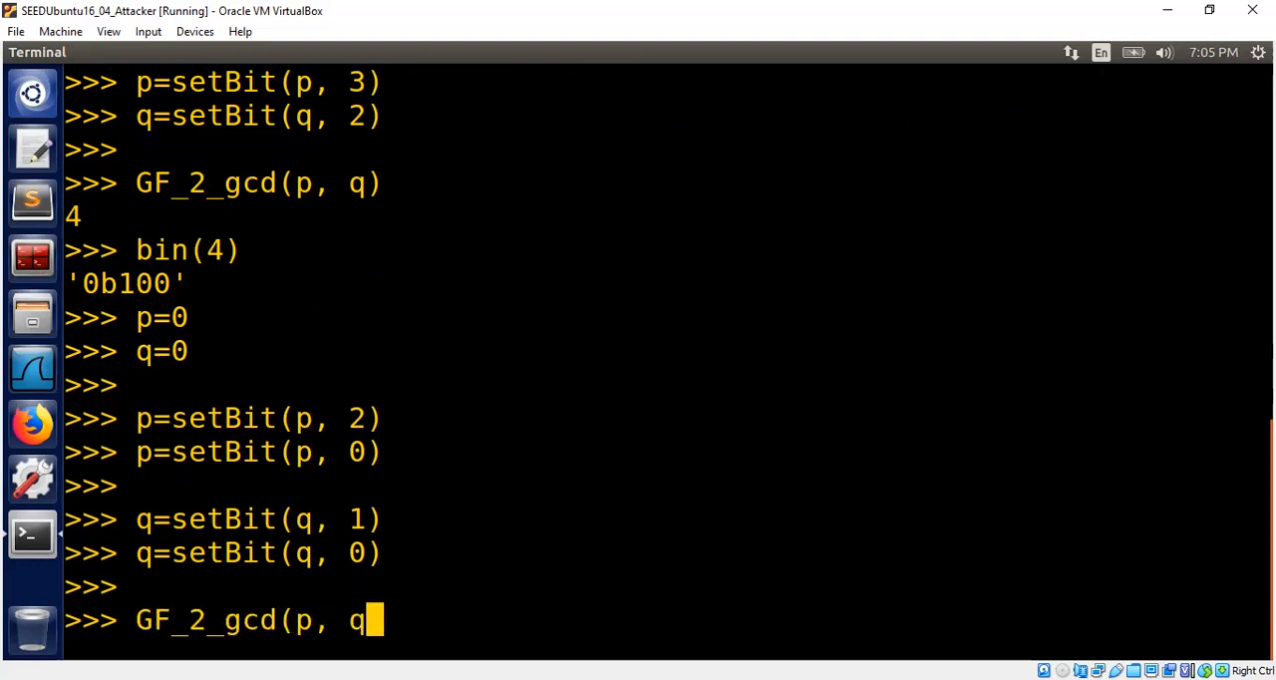
{"action": "key", "text": "Return"}
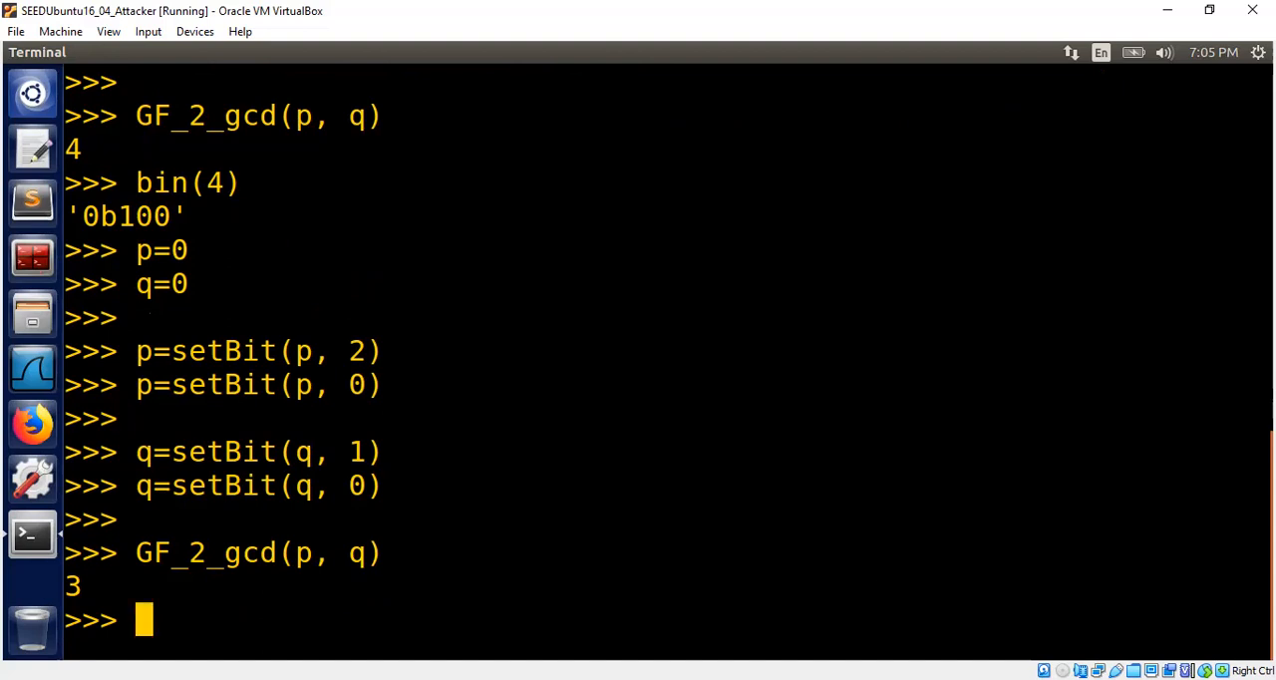
{"action": "mouse_move", "coordinate": [422, 344]}
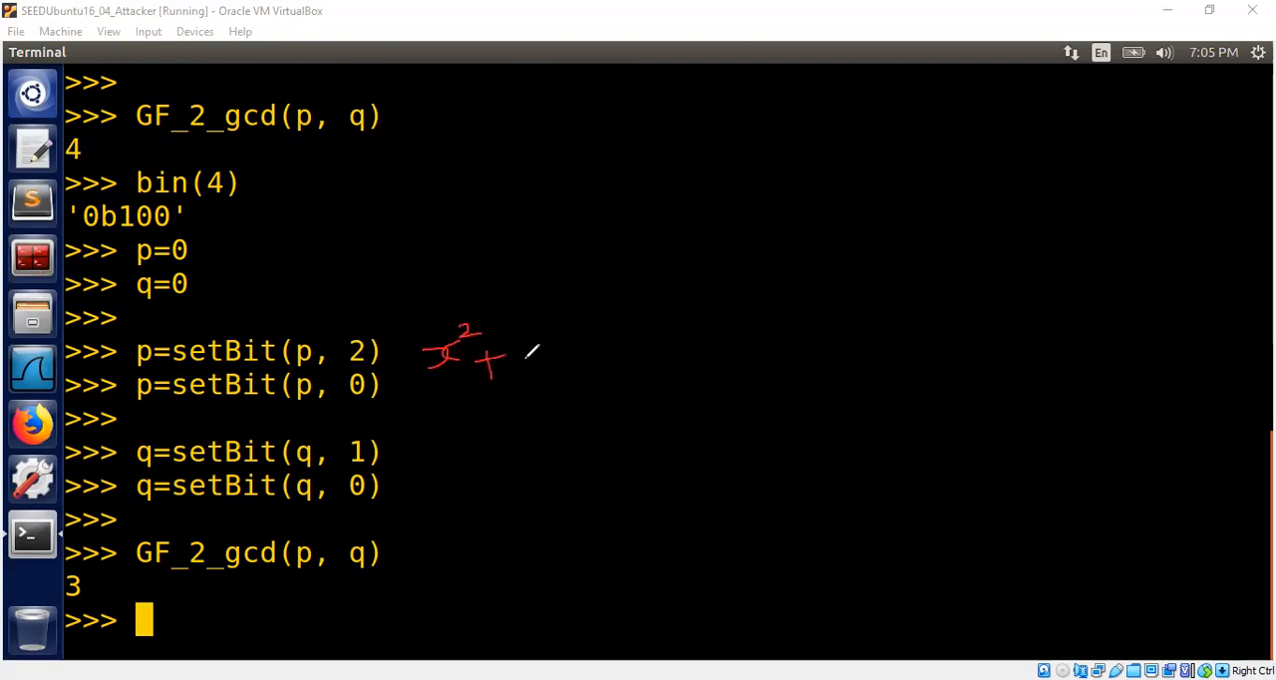
Step: Annotate in red x²+1 = (x+1)² beside p, and x+1 for q and the result
{"action": "left_click_drag", "start_coordinate": [538, 344], "coordinate": [528, 369]}
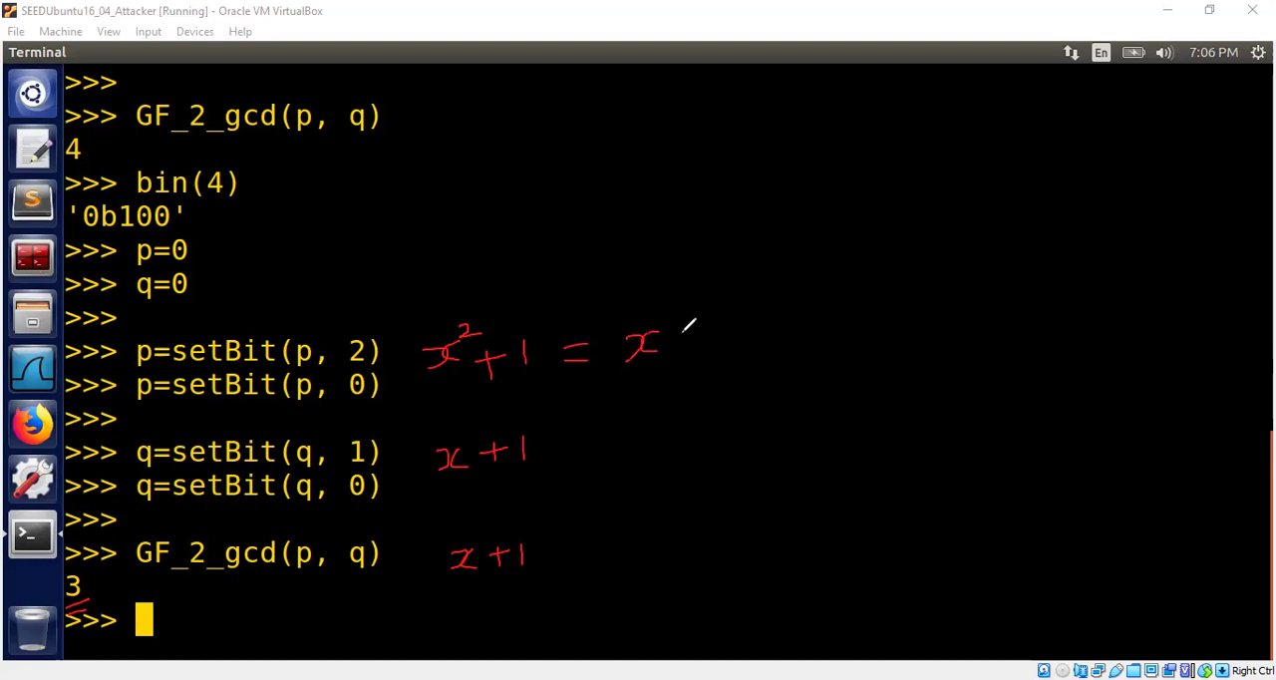
{"action": "left_click_drag", "start_coordinate": [678, 344], "coordinate": [708, 339]}
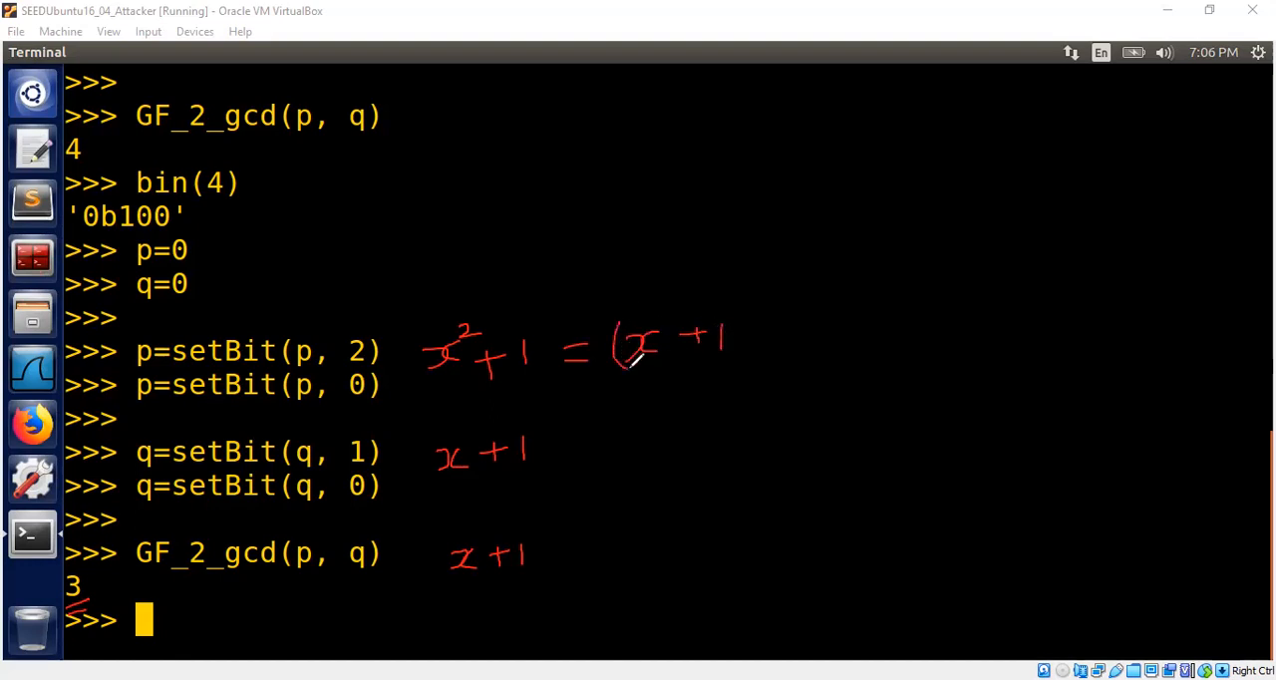
{"action": "left_click_drag", "start_coordinate": [733, 364], "coordinate": [752, 304]}
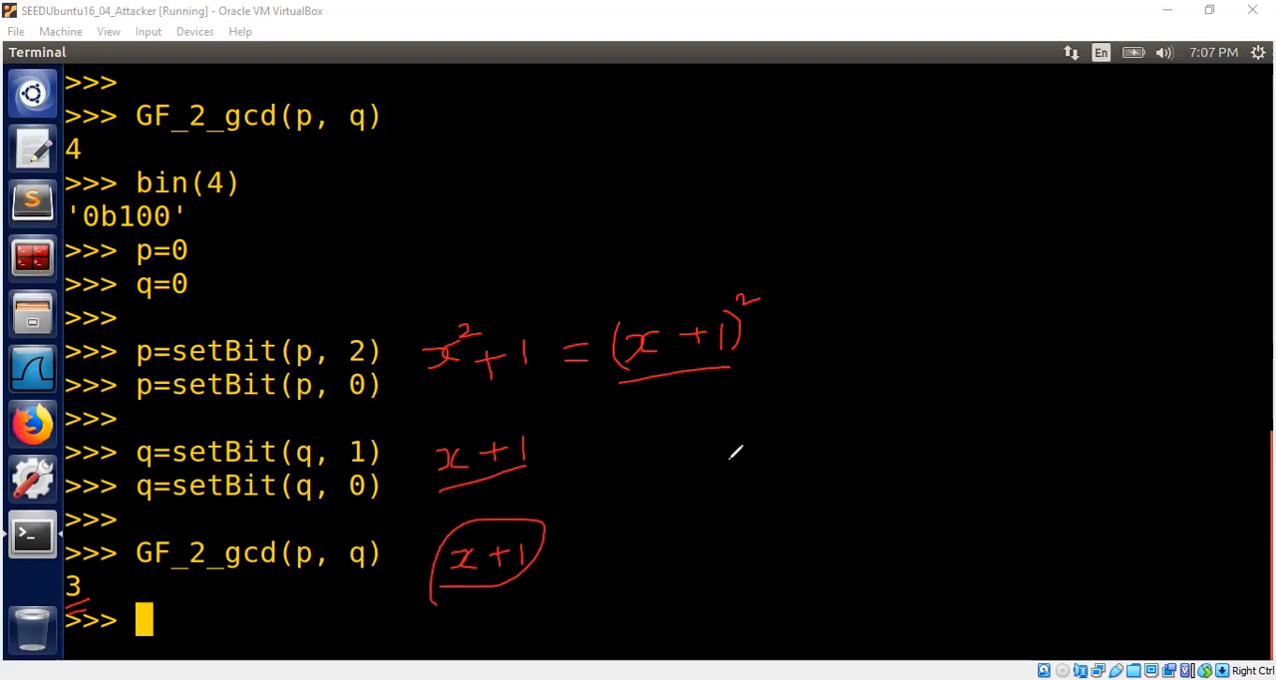
{"action": "mouse_move", "coordinate": [655, 446]}
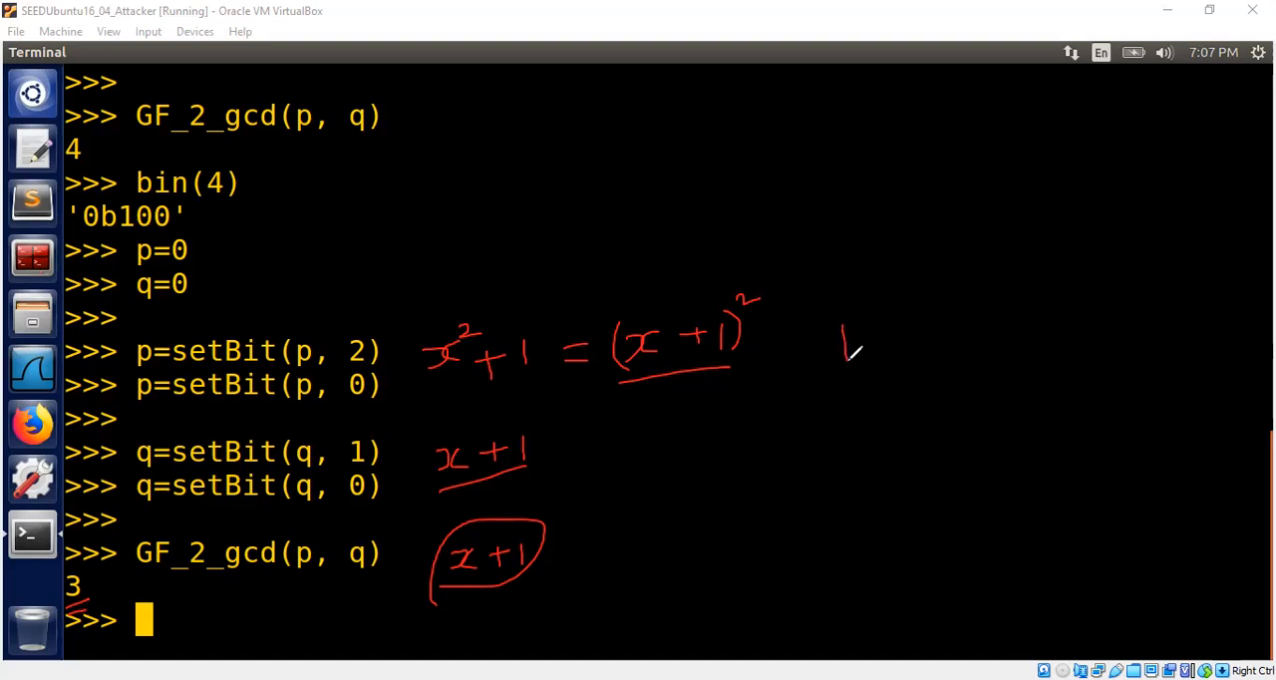
Step: Write p = 5 and q = 3 in red on the terminal's right side
{"action": "left_click_drag", "start_coordinate": [853, 349], "coordinate": [902, 324]}
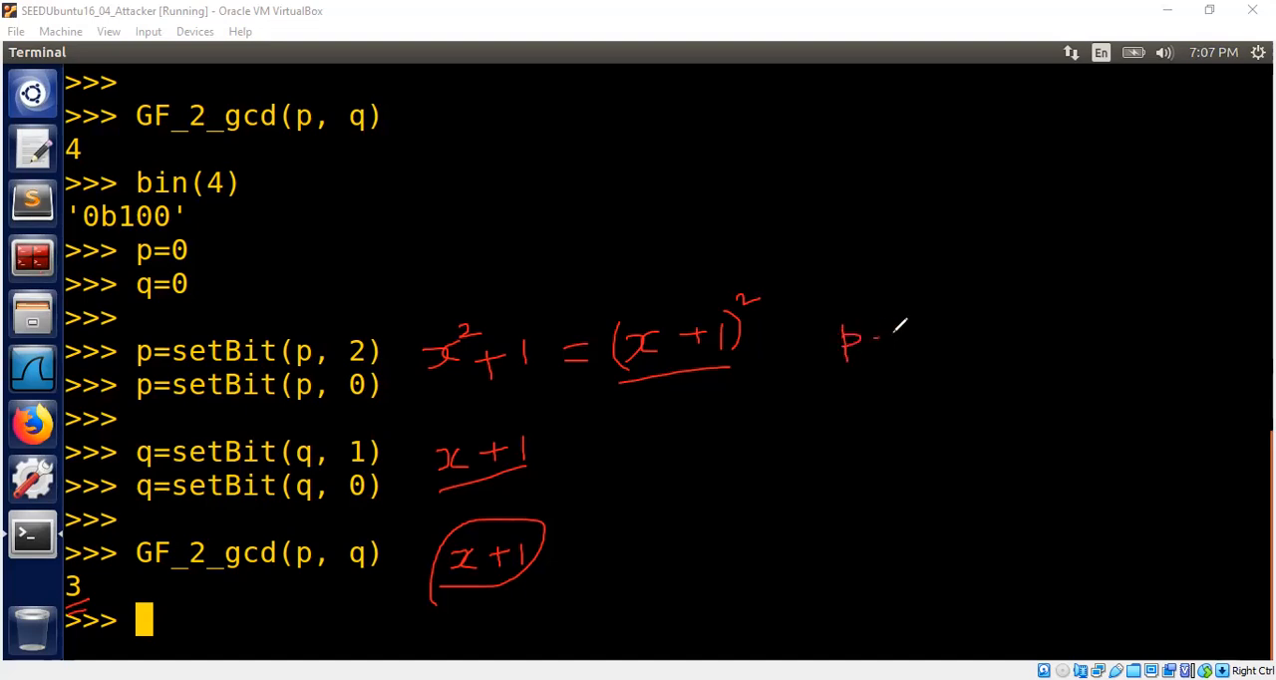
{"action": "left_click_drag", "start_coordinate": [873, 329], "coordinate": [907, 349]}
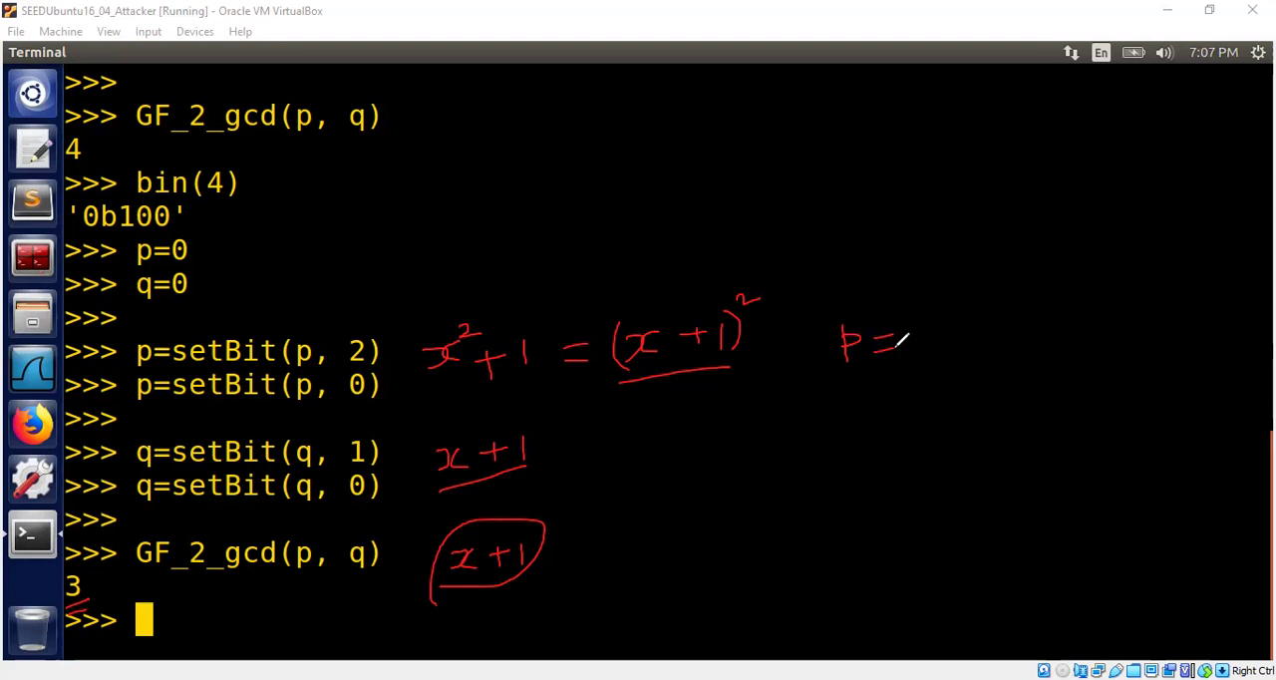
{"action": "left_click_drag", "start_coordinate": [902, 354], "coordinate": [932, 319]}
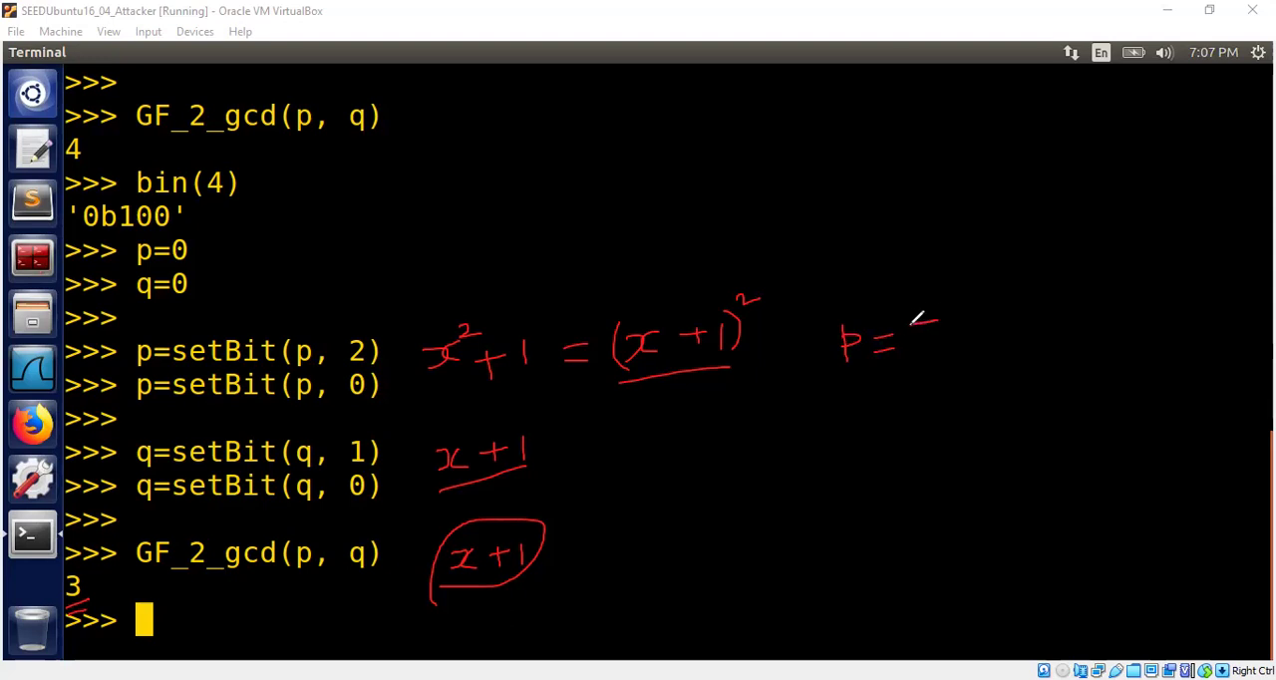
{"action": "left_click_drag", "start_coordinate": [917, 320], "coordinate": [937, 359]}
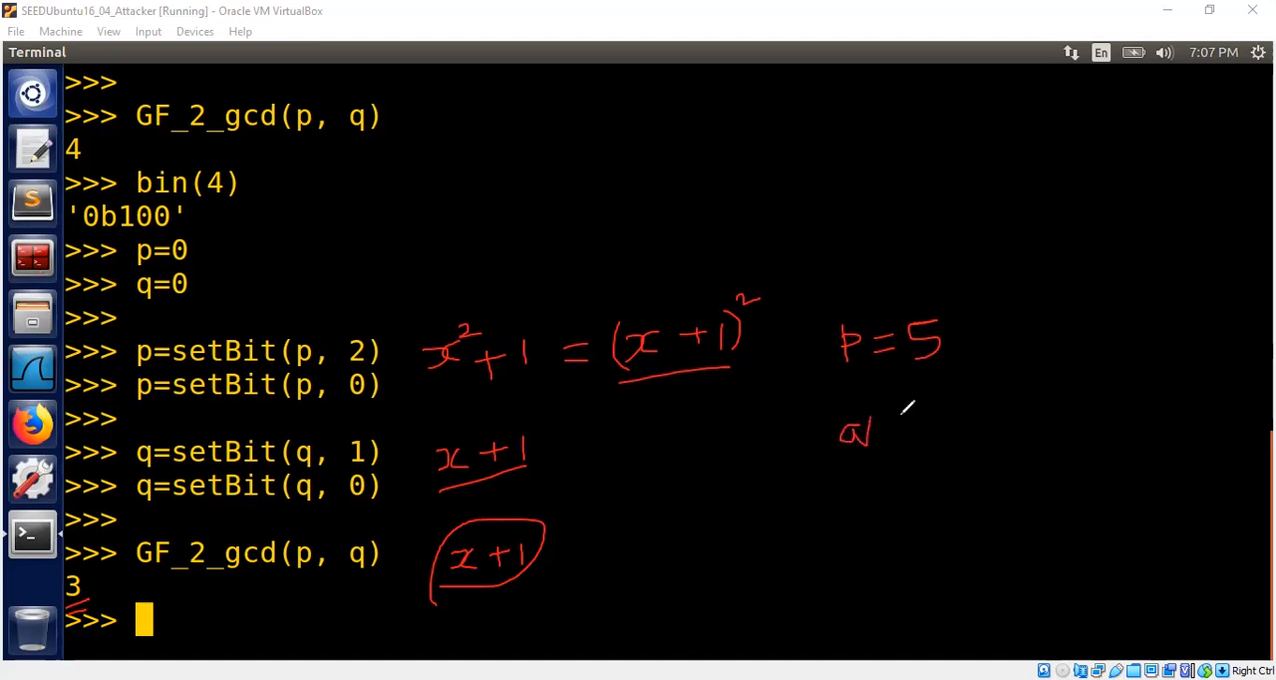
{"action": "left_click_drag", "start_coordinate": [897, 439], "coordinate": [933, 419]}
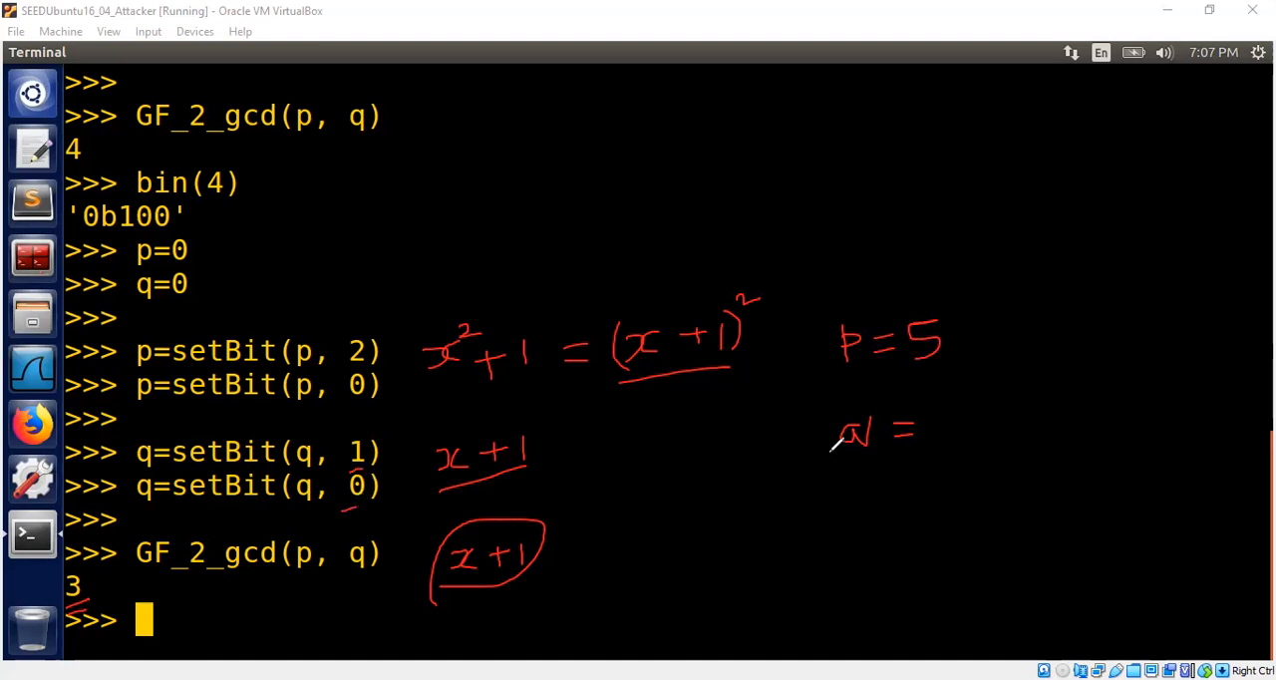
{"action": "left_click_drag", "start_coordinate": [932, 414], "coordinate": [957, 444]}
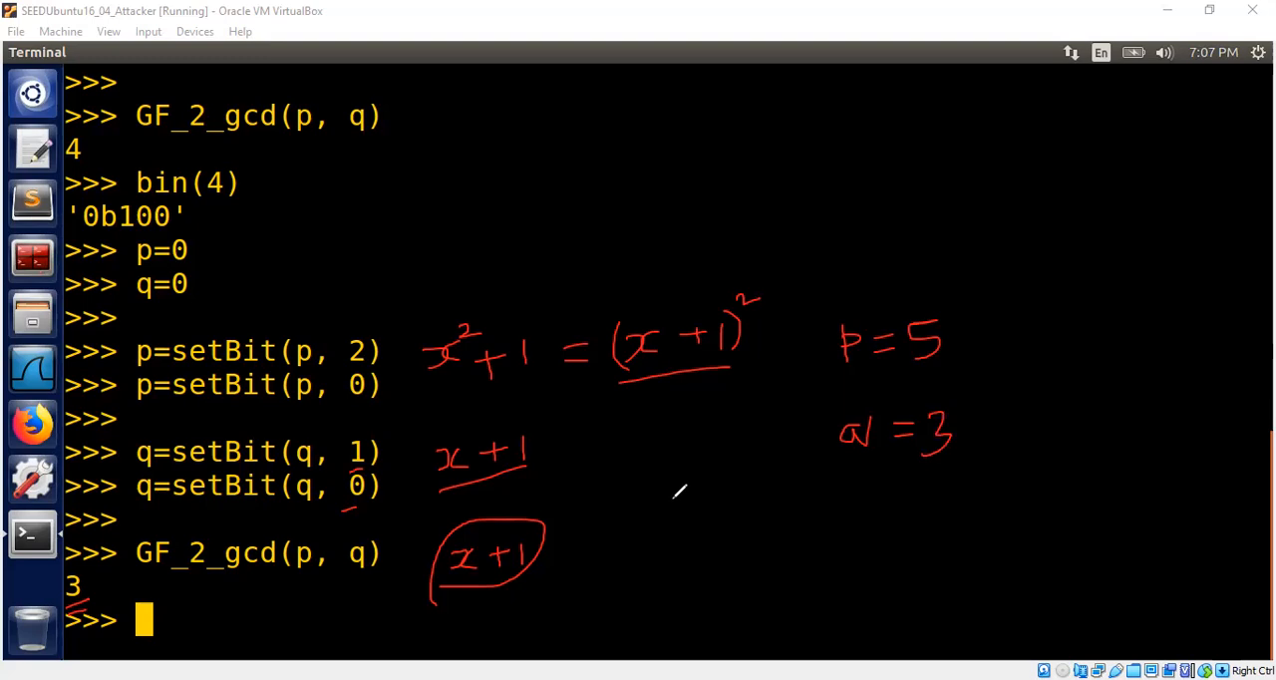
{"action": "mouse_move", "coordinate": [698, 276]}
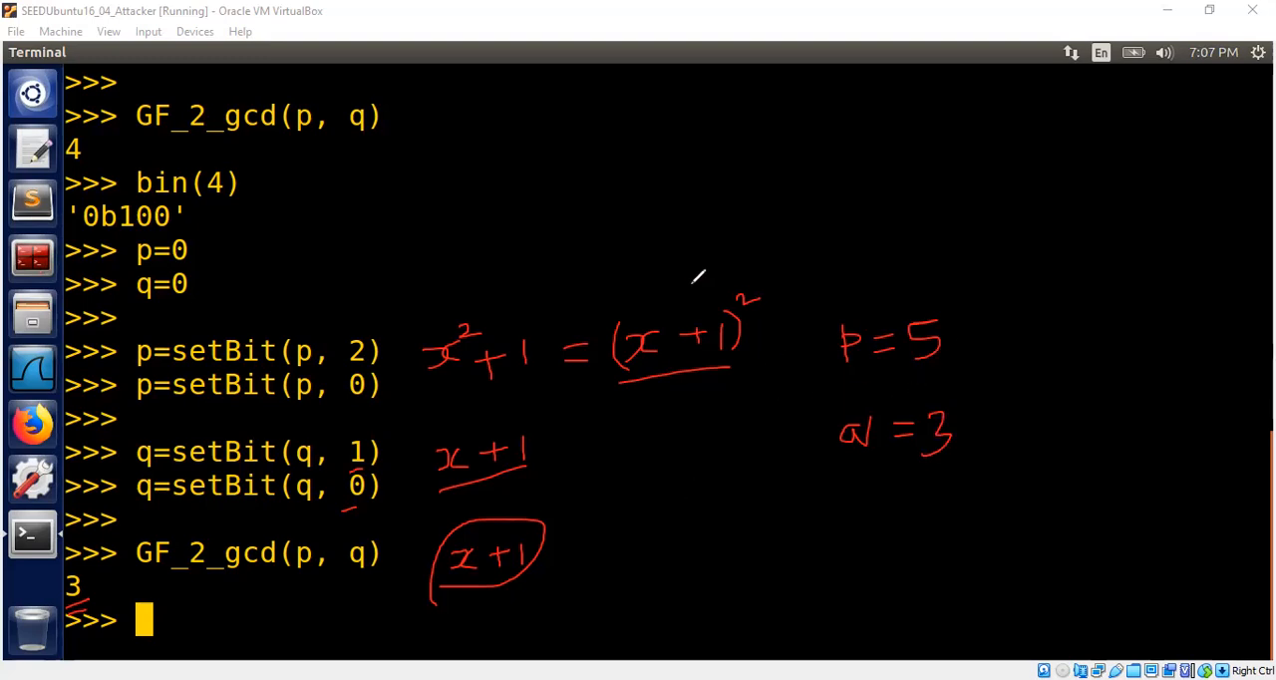
{"action": "mouse_move", "coordinate": [841, 586]}
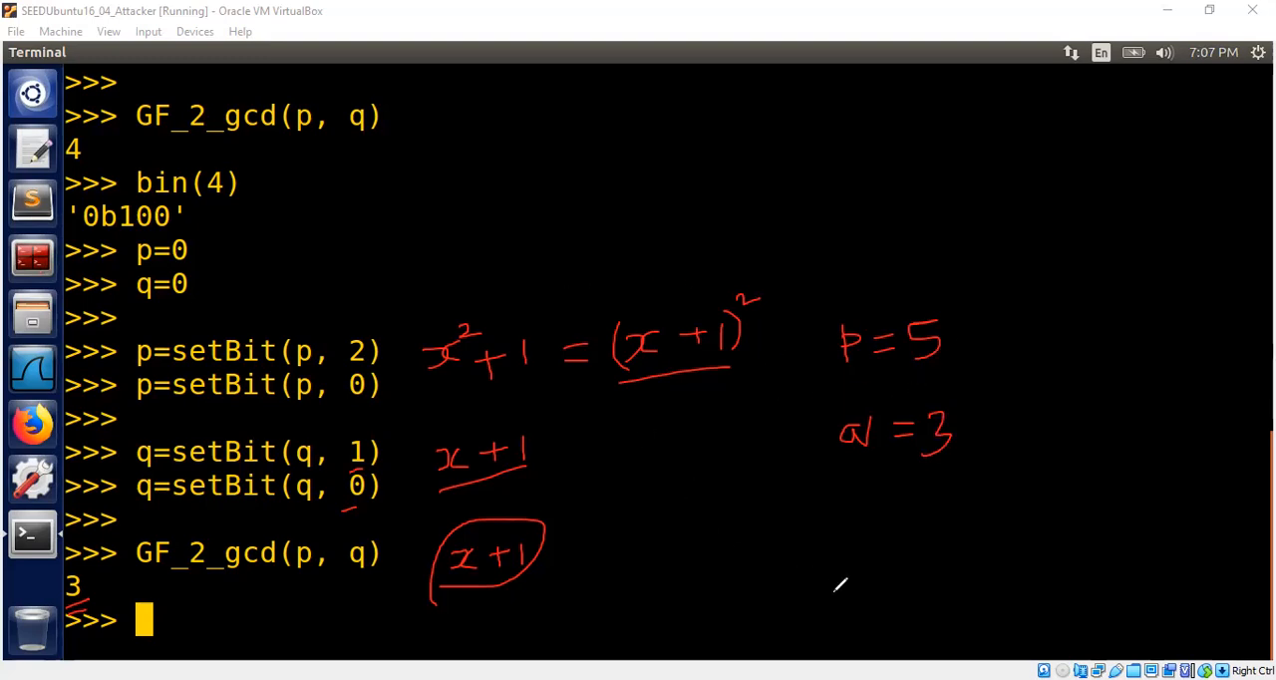
Step: Run the integer gcd(p, q) at the Python prompt, which returns 1
{"action": "type", "text": "gc"}
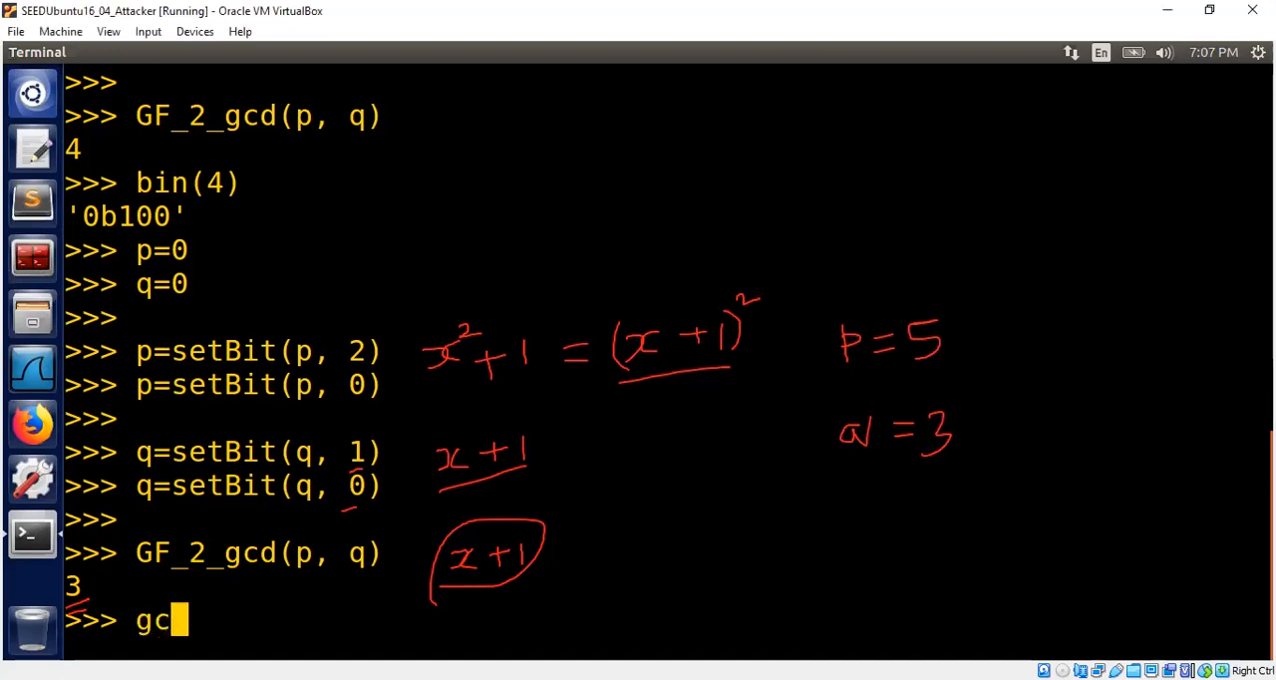
{"action": "type", "text": "d(p"}
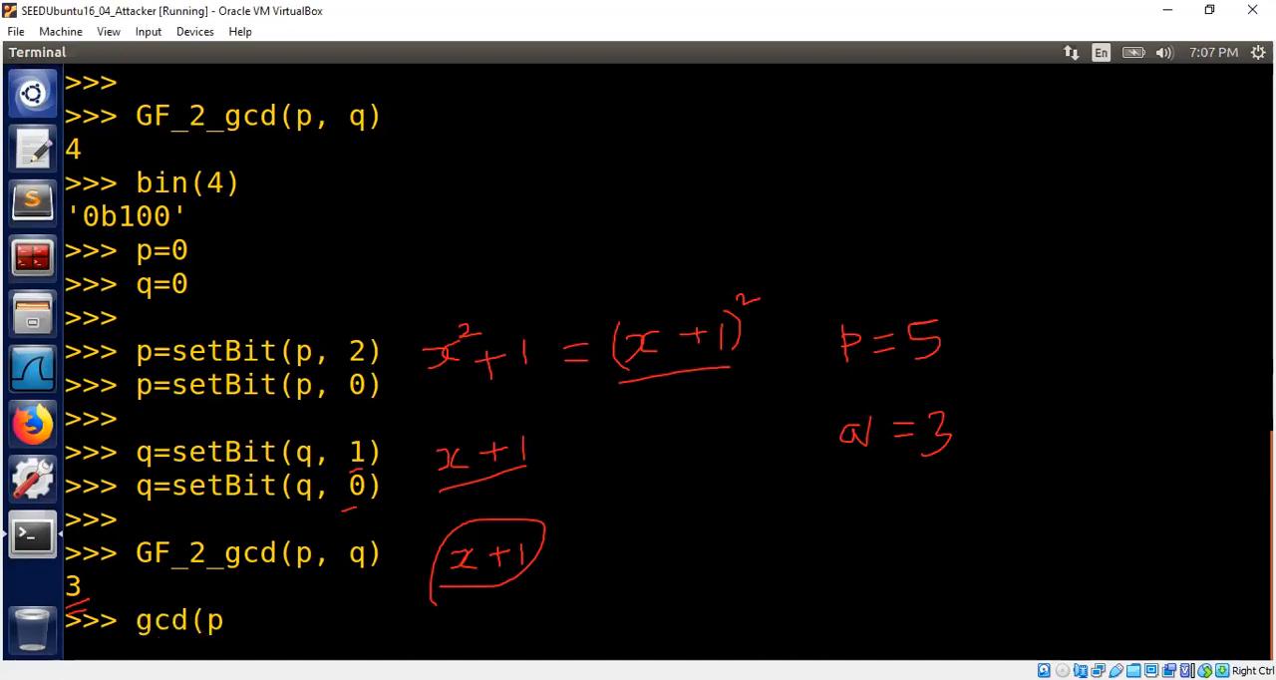
{"action": "type", "text": ", q"}
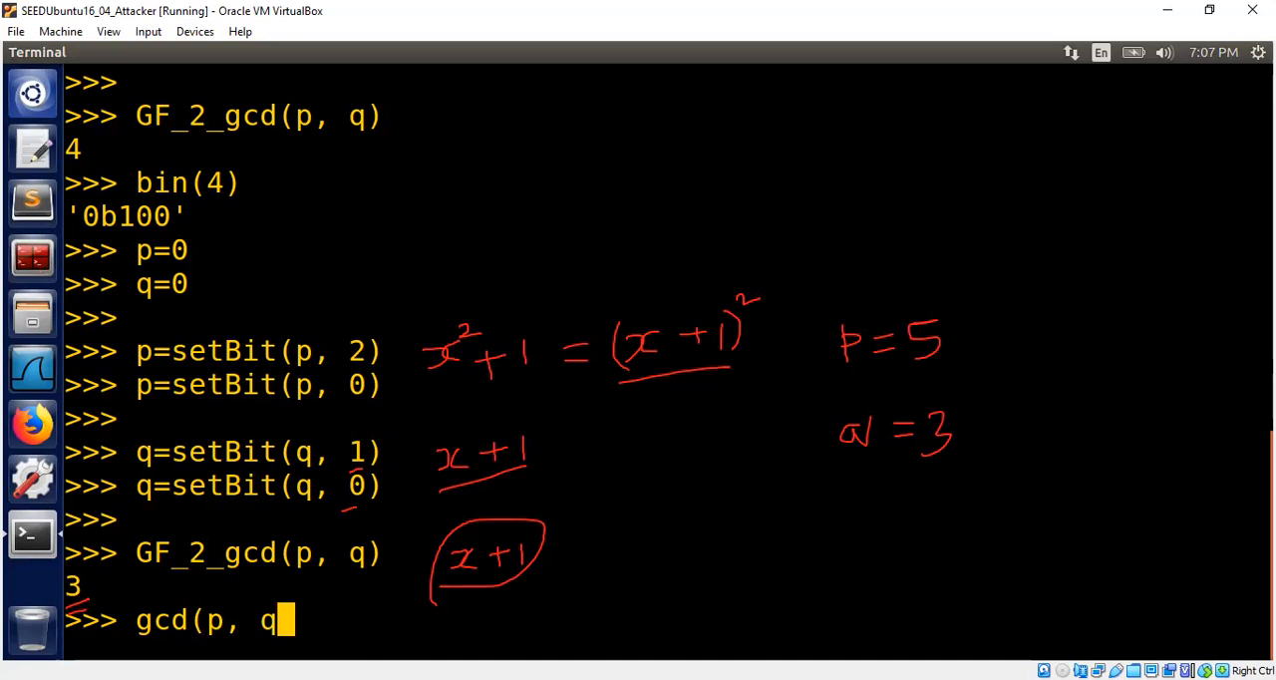
{"action": "key", "text": "Return"}
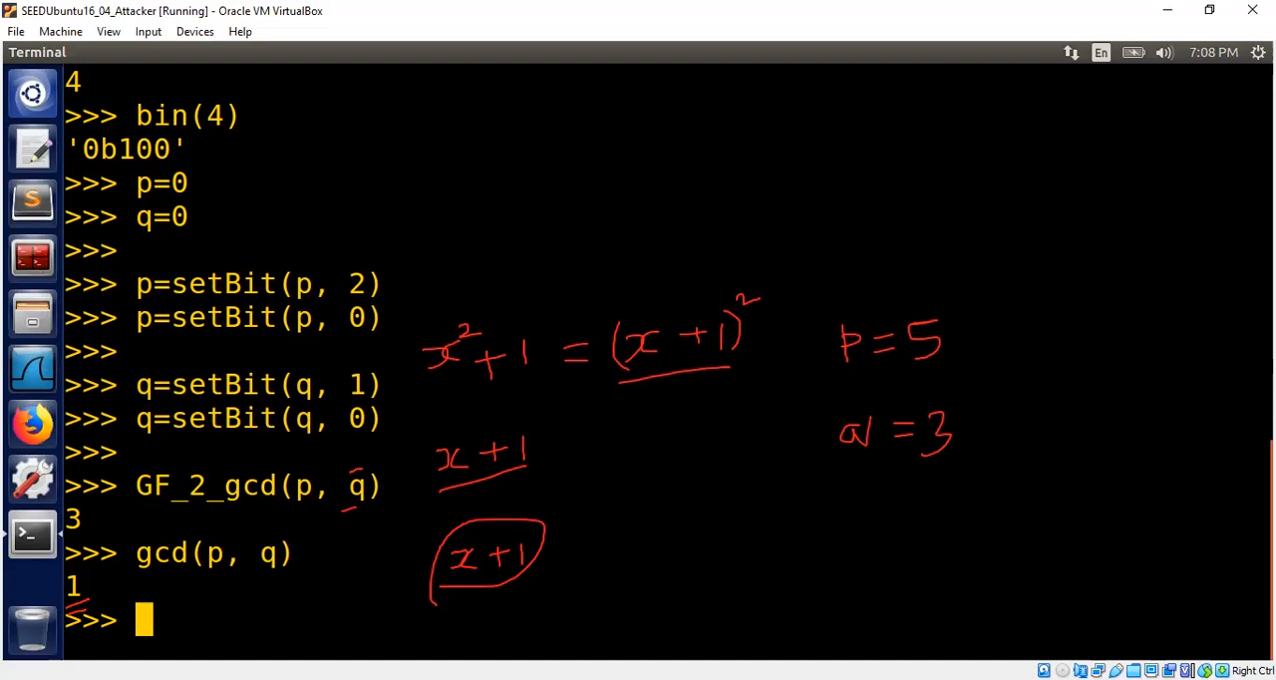
{"action": "mouse_move", "coordinate": [890, 579]}
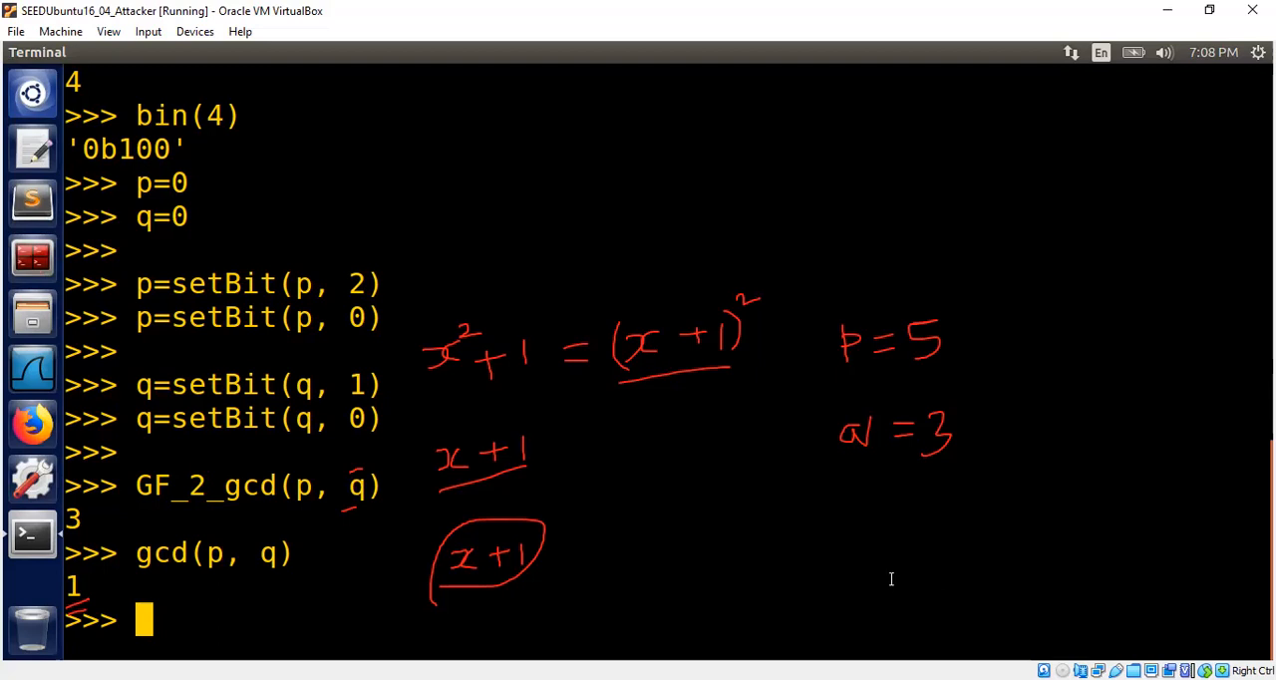
{"action": "mouse_move", "coordinate": [782, 596]}
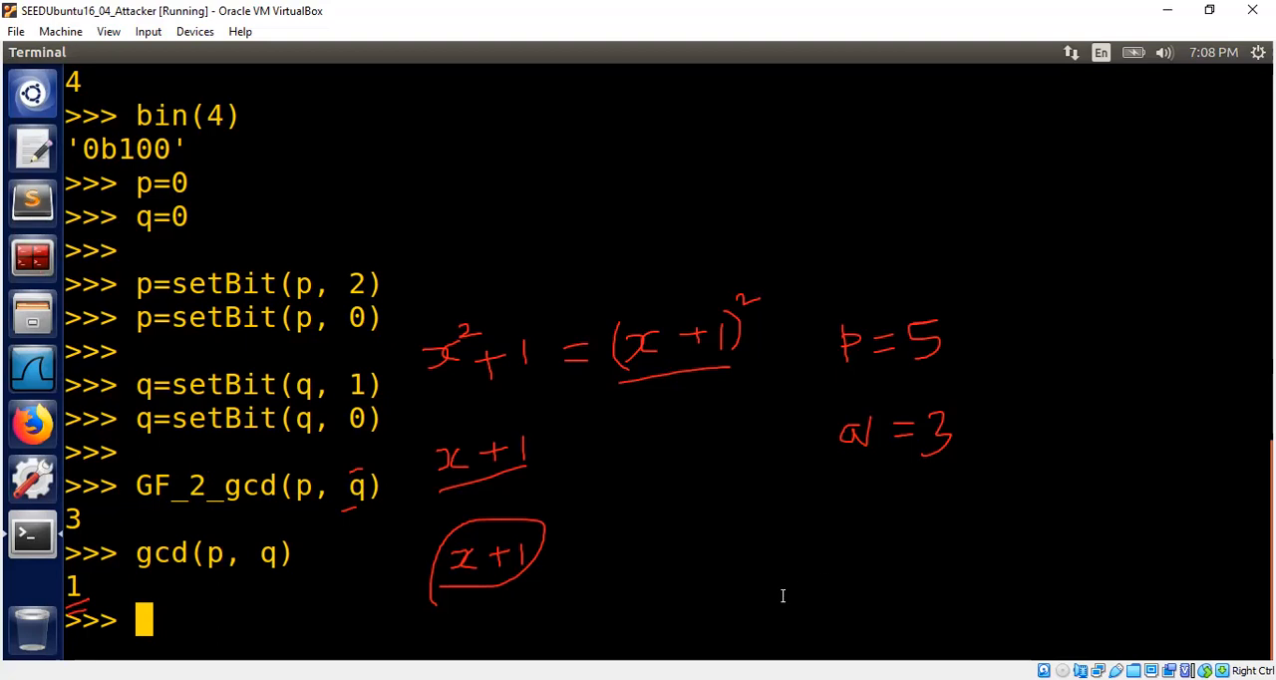